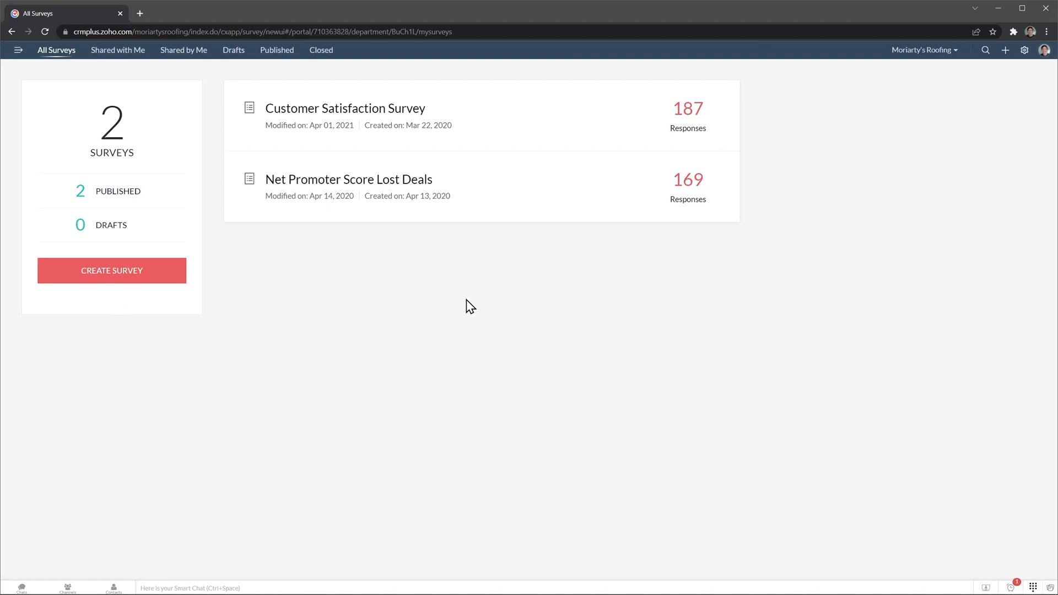
pyautogui.moveTo(414, 304)
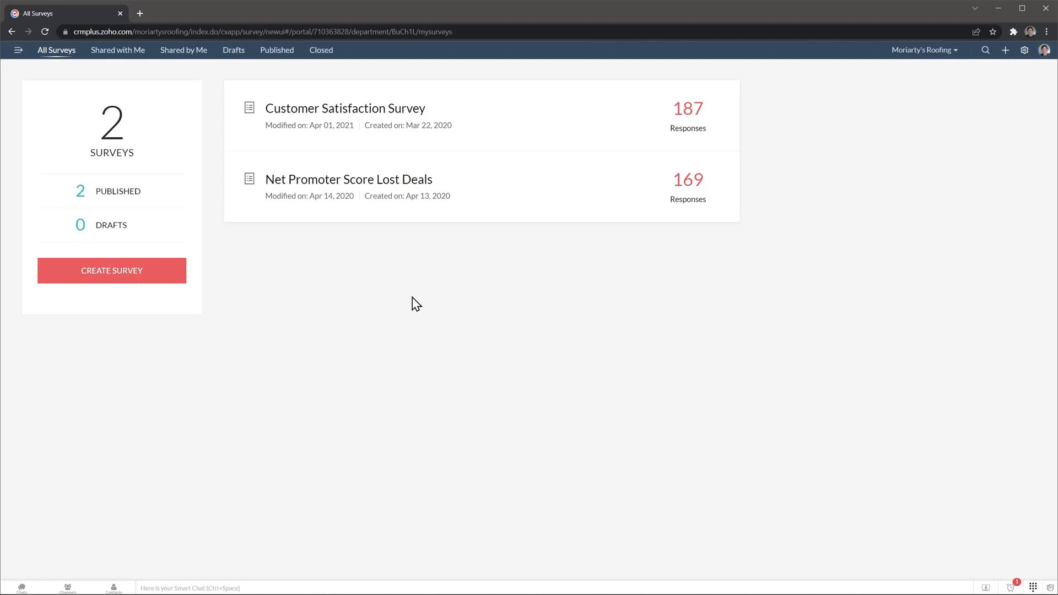
# Step: Create a new survey titled 'Employee survey' with the Human Resources category
pyautogui.click(112, 271)
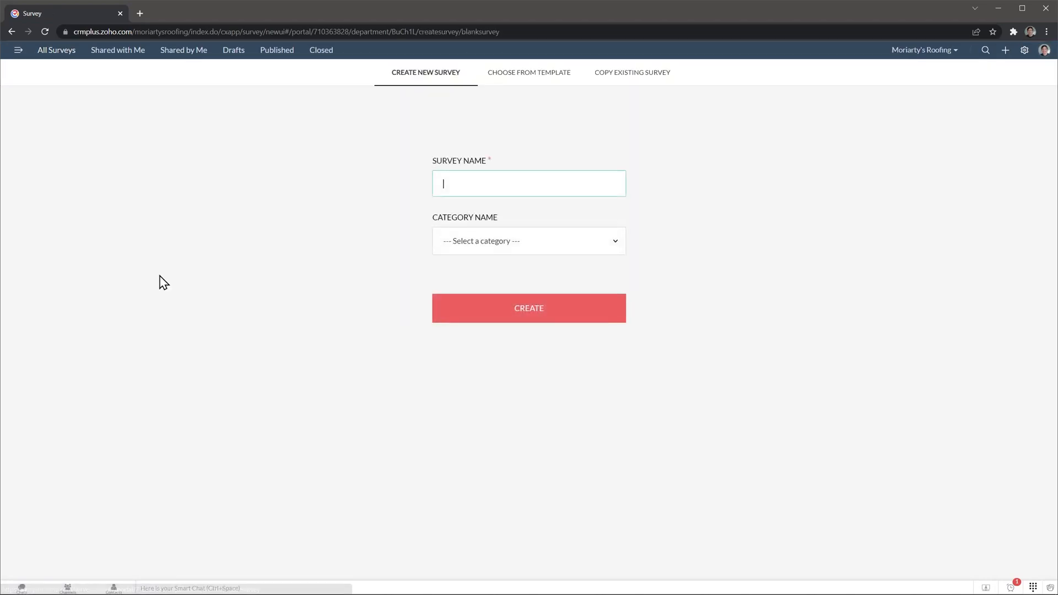
pyautogui.write('Employee survey')
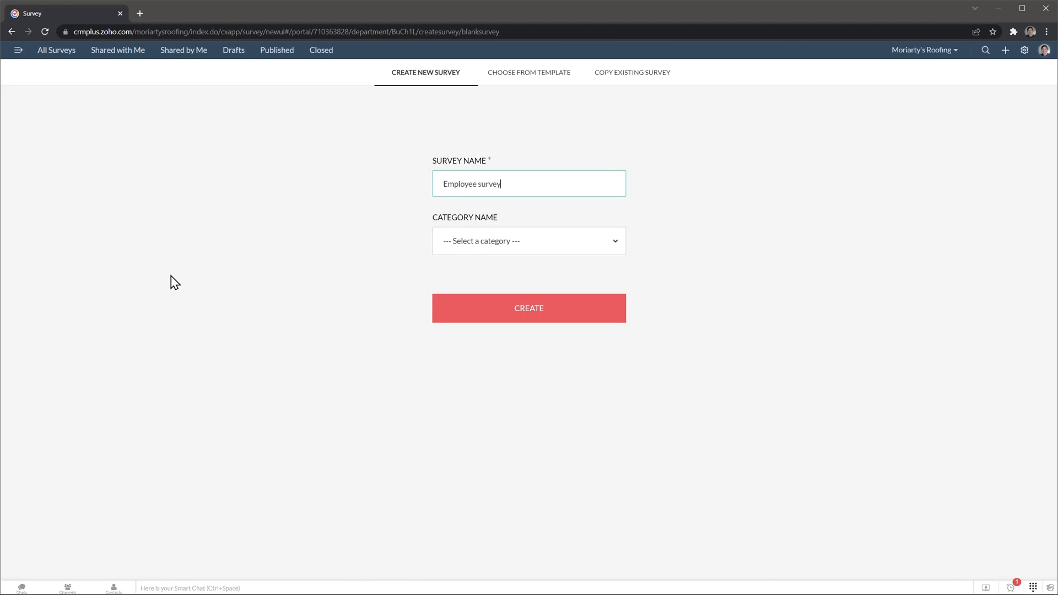
pyautogui.click(528, 240)
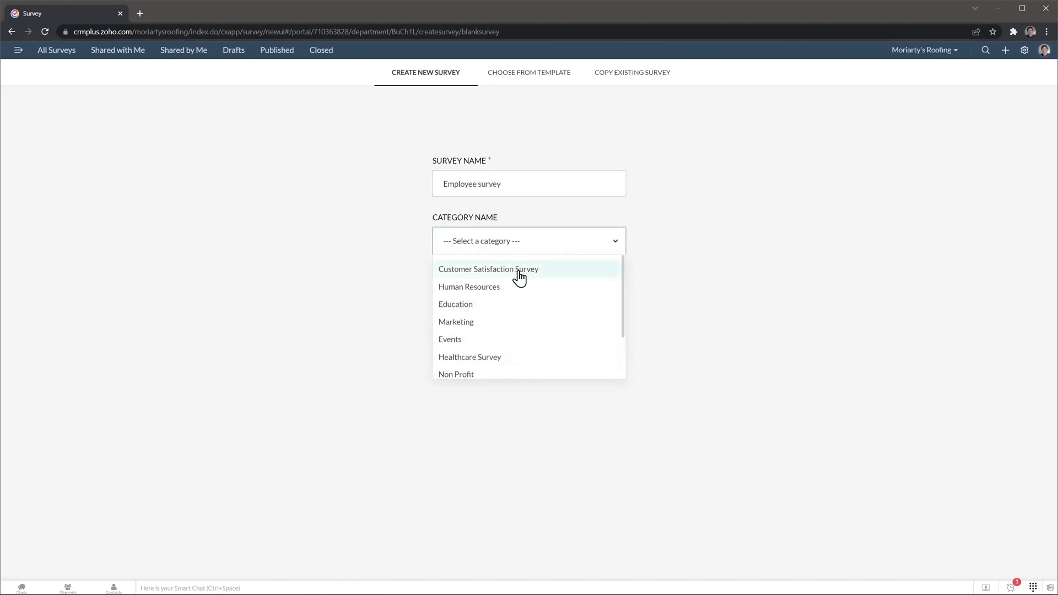
pyautogui.click(469, 286)
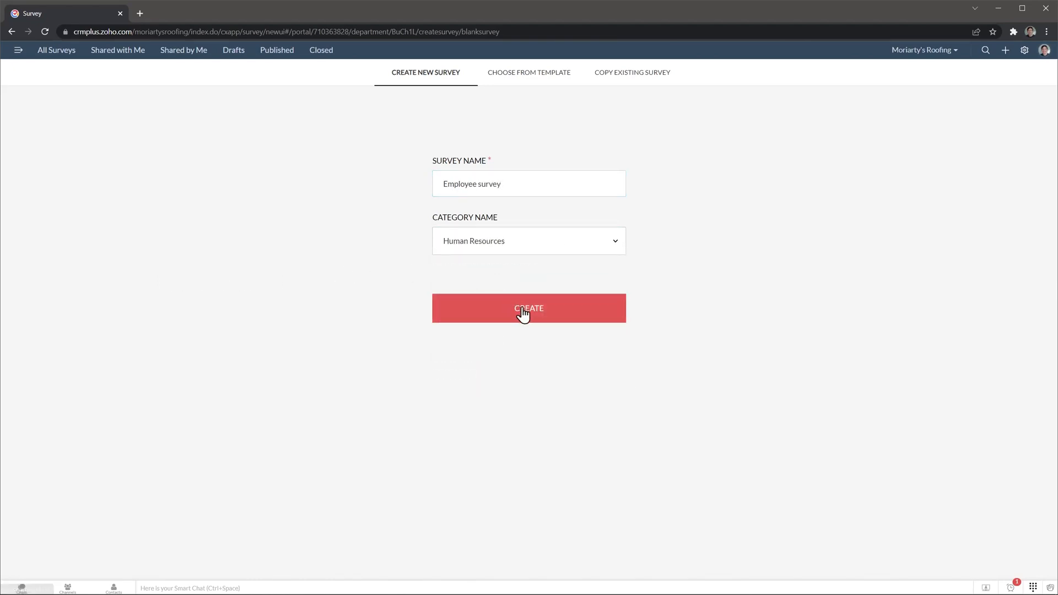
pyautogui.click(528, 308)
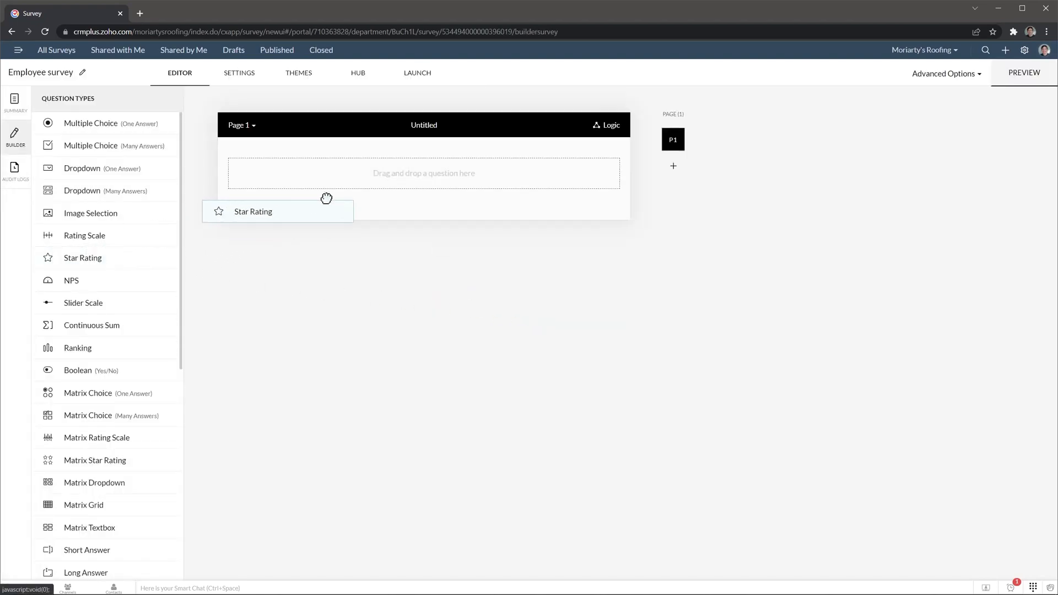
# Step: Add and save a star rating question reading 'Are you satisfied with our office?'
pyautogui.click(279, 211)
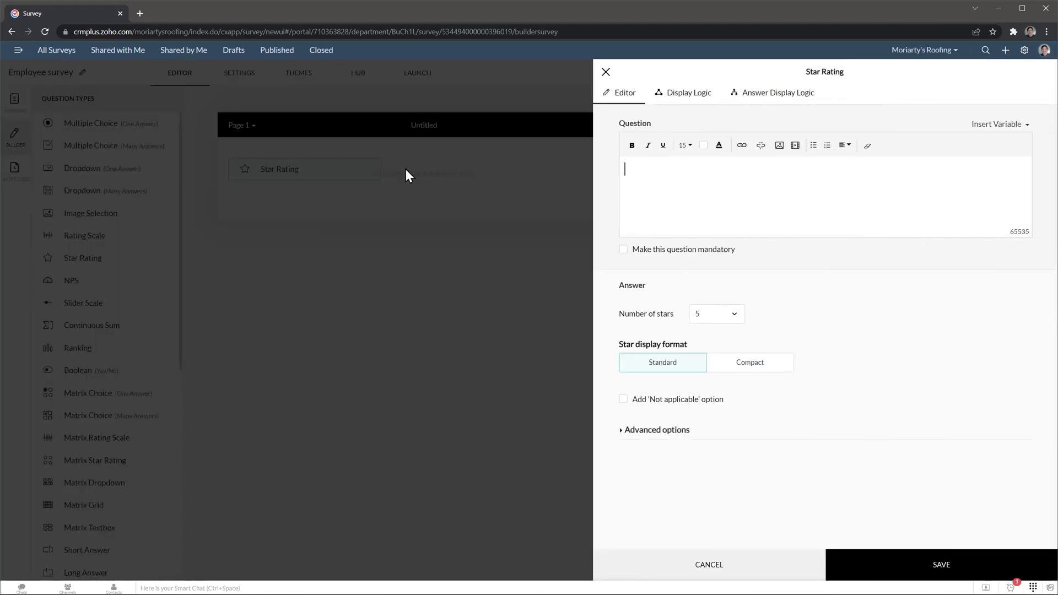
pyautogui.write('Are you satisfied with our office?')
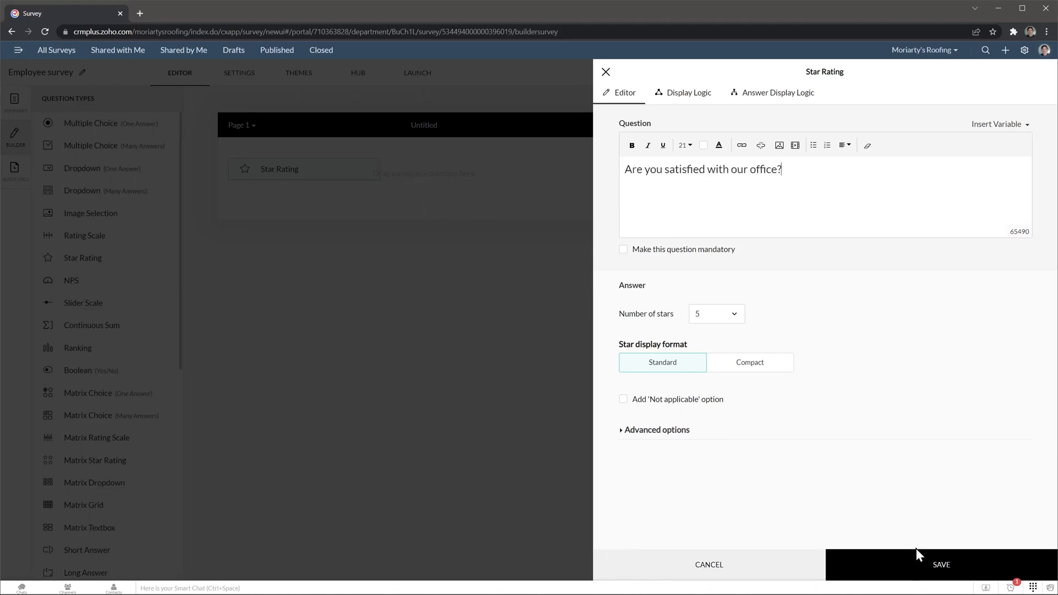
pyautogui.click(940, 565)
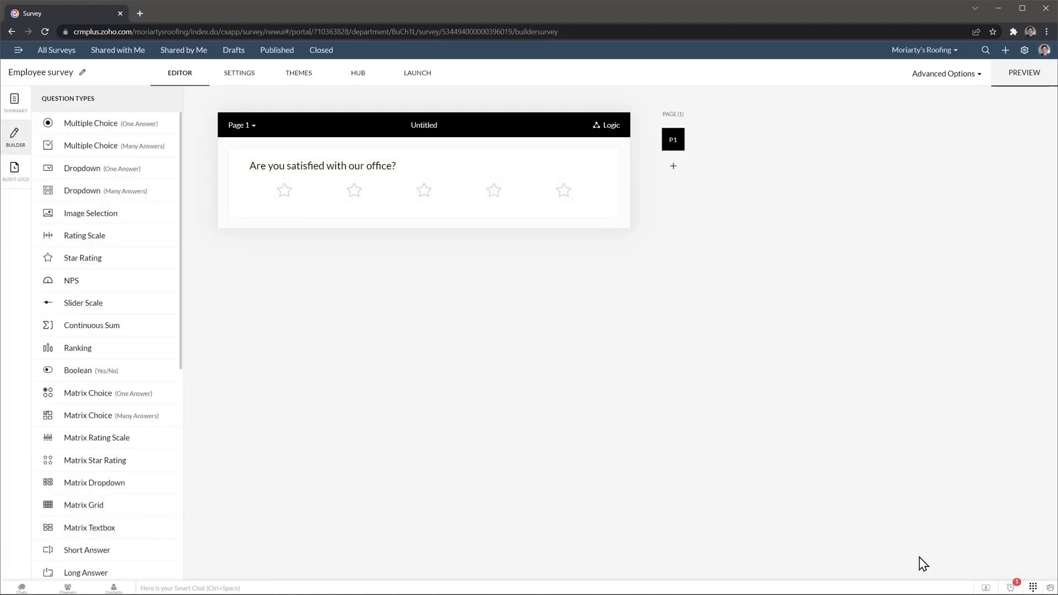
pyautogui.moveTo(523, 191)
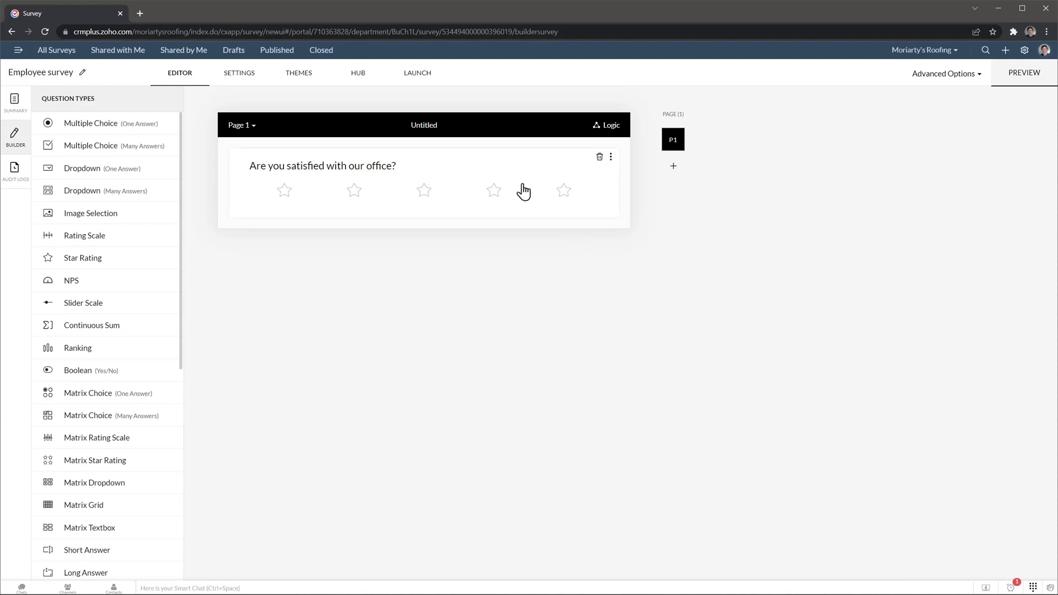
pyautogui.click(417, 73)
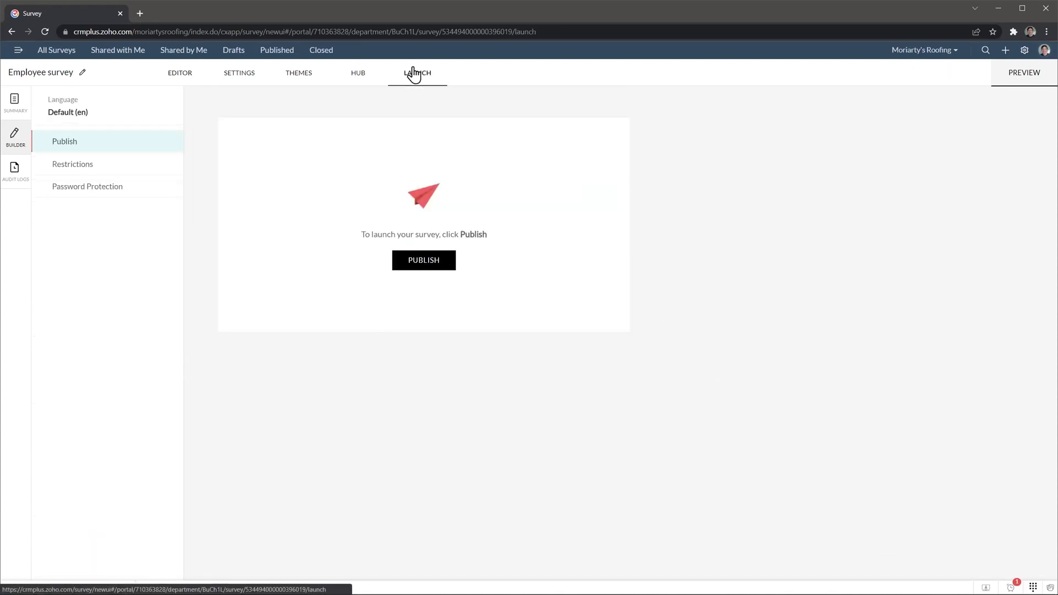
pyautogui.click(423, 260)
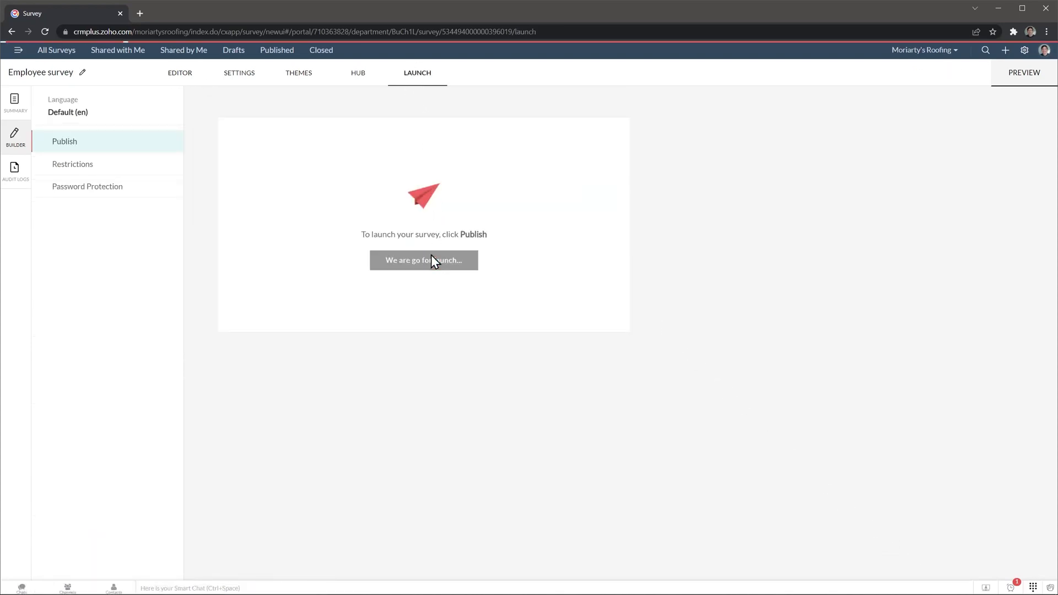
pyautogui.click(424, 260)
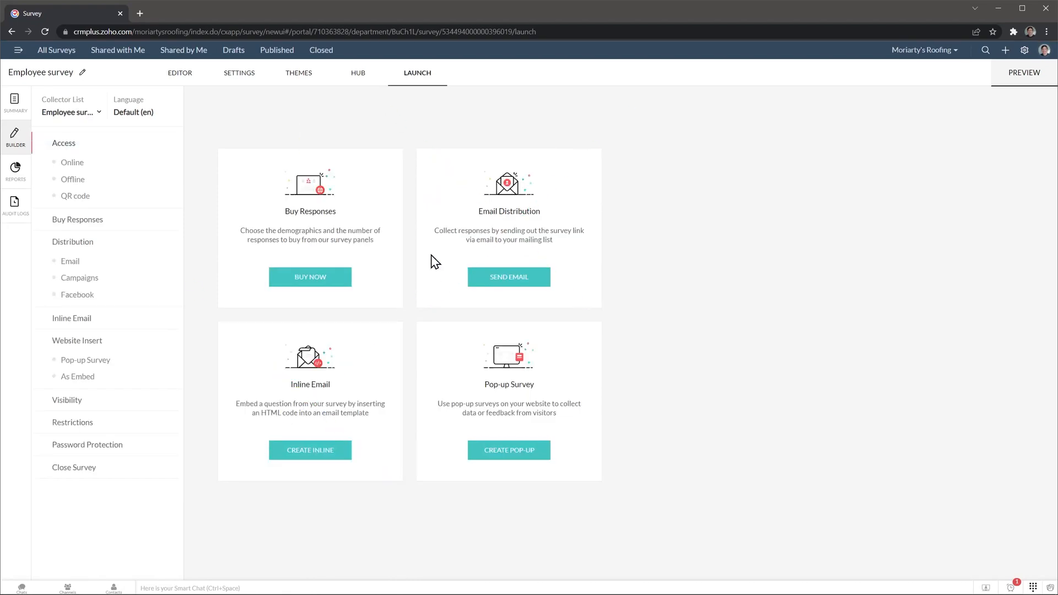
pyautogui.moveTo(316, 224)
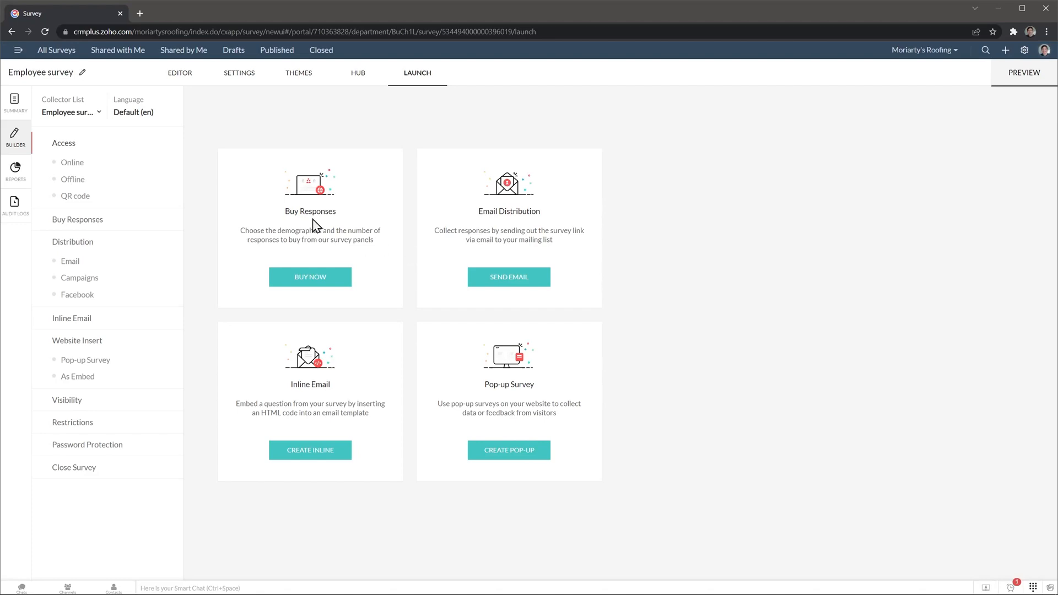
pyautogui.click(72, 162)
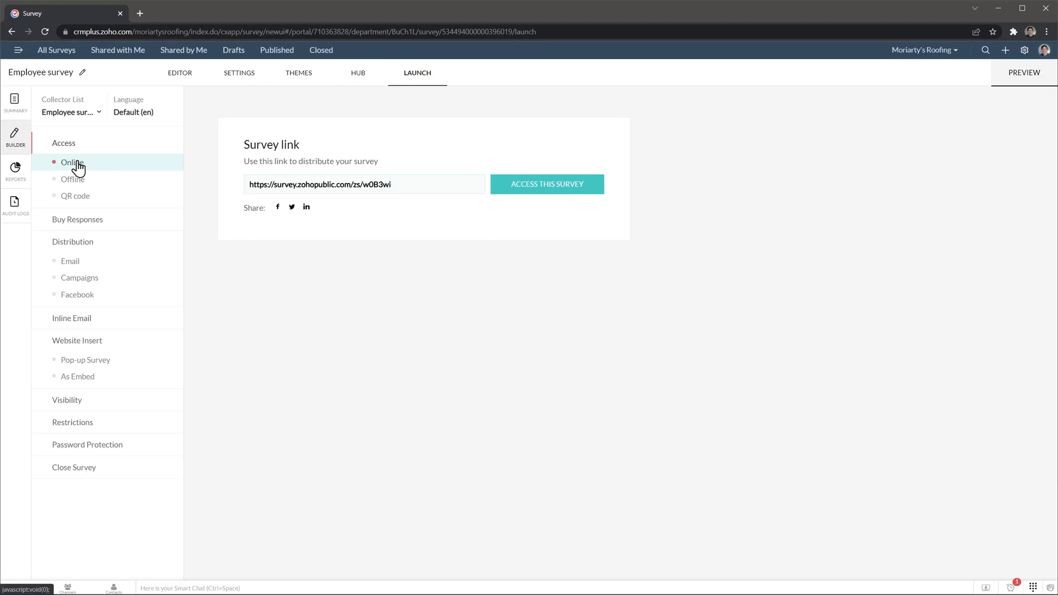
pyautogui.moveTo(76, 163)
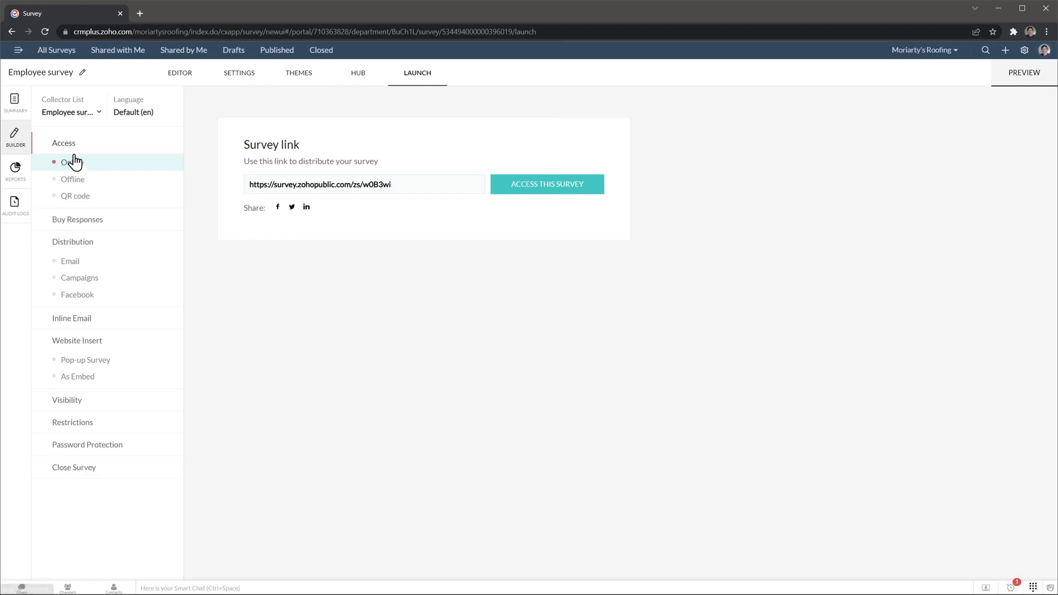
# Step: Go back to All Surveys, where Employee survey tops the three-survey list
pyautogui.click(56, 50)
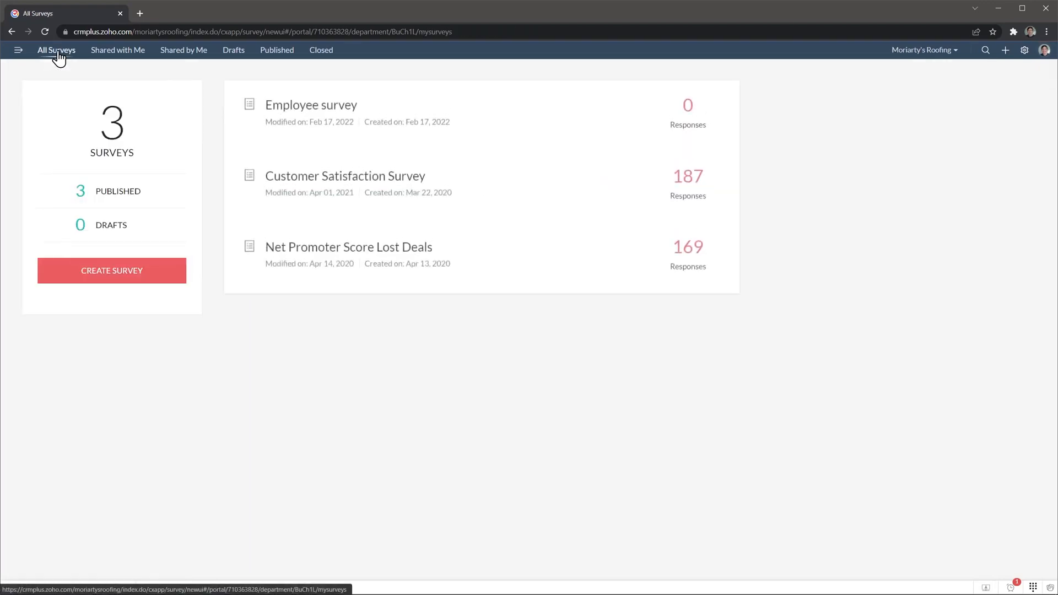
pyautogui.moveTo(331, 187)
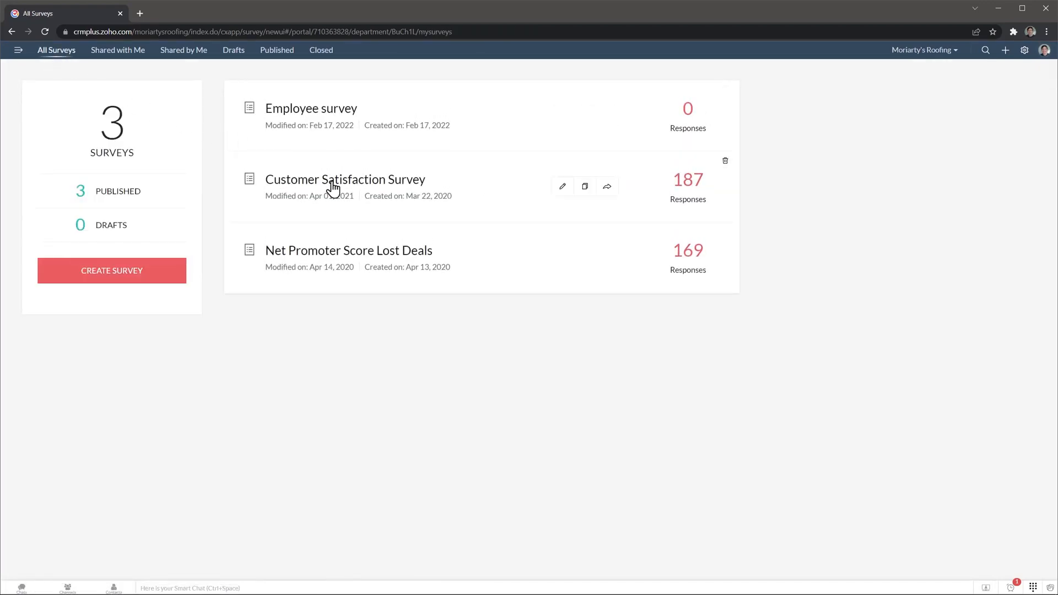
pyautogui.moveTo(435, 192)
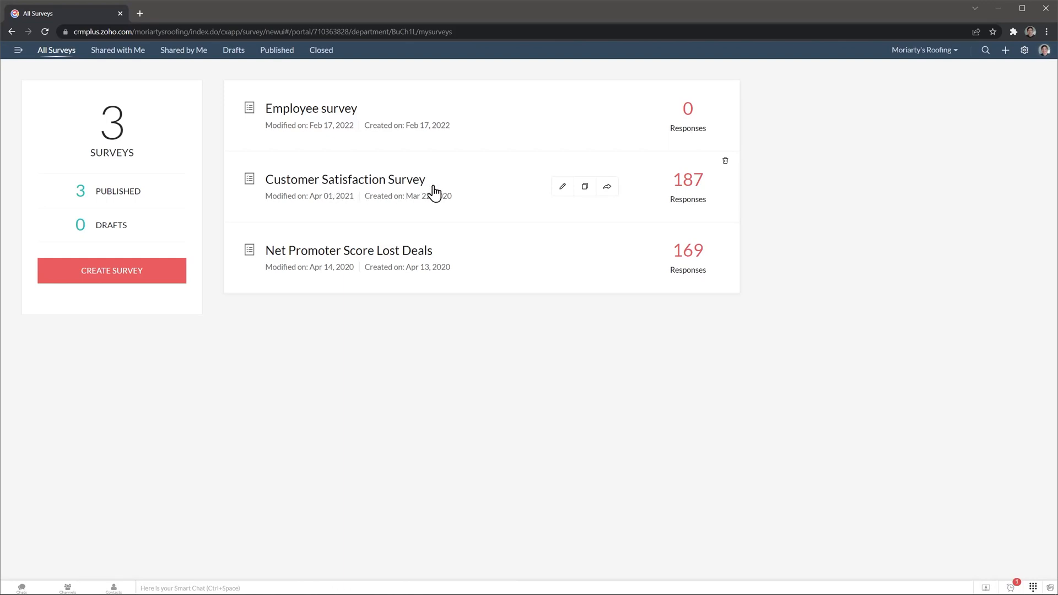
pyautogui.moveTo(562, 186)
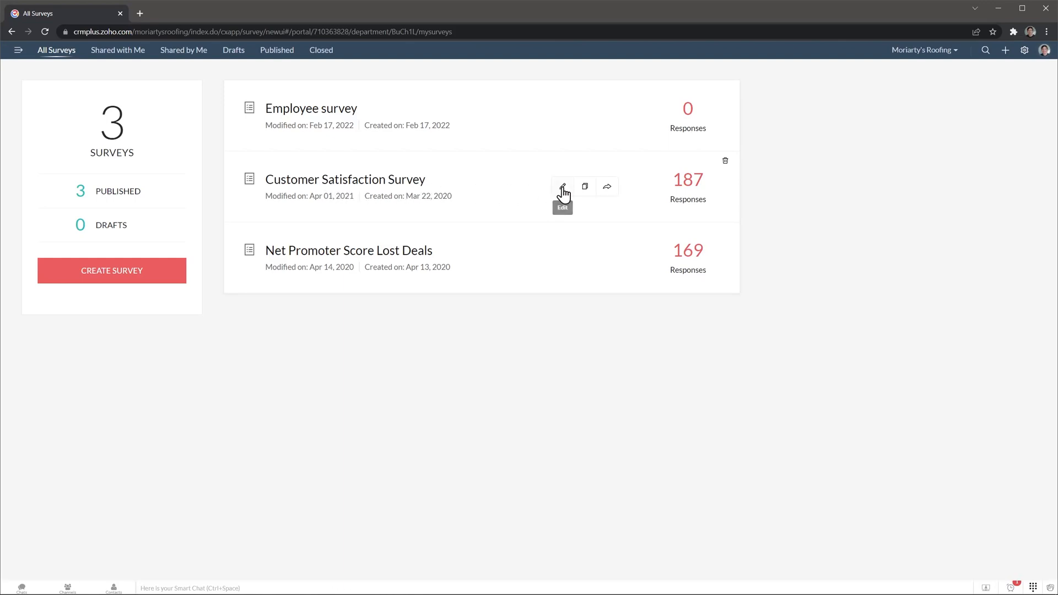
# Step: Edit the Customer Satisfaction Survey and scroll through its page 1 questions
pyautogui.click(562, 187)
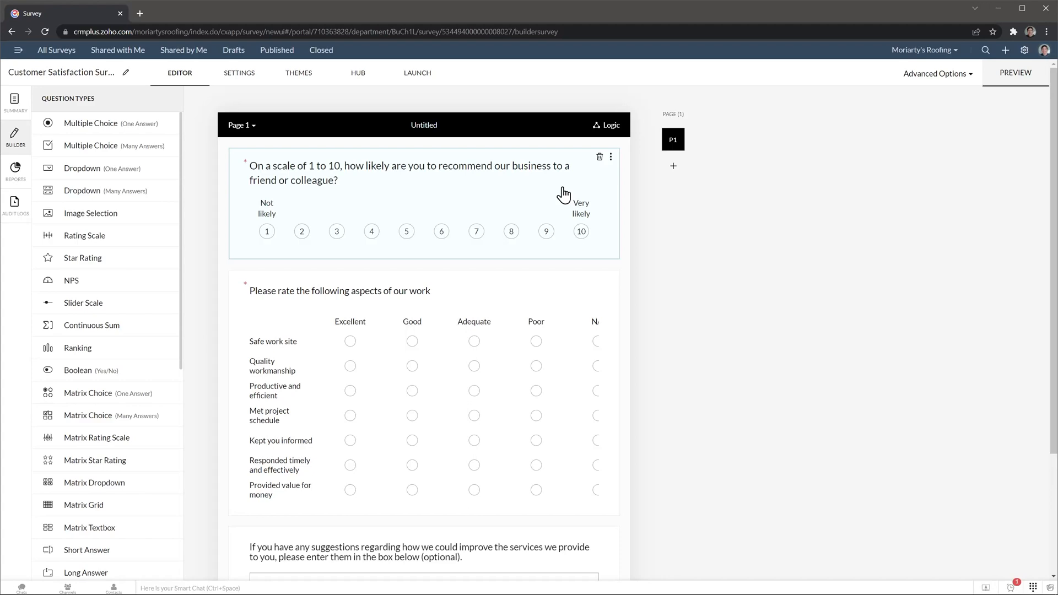
pyautogui.scroll(-3)
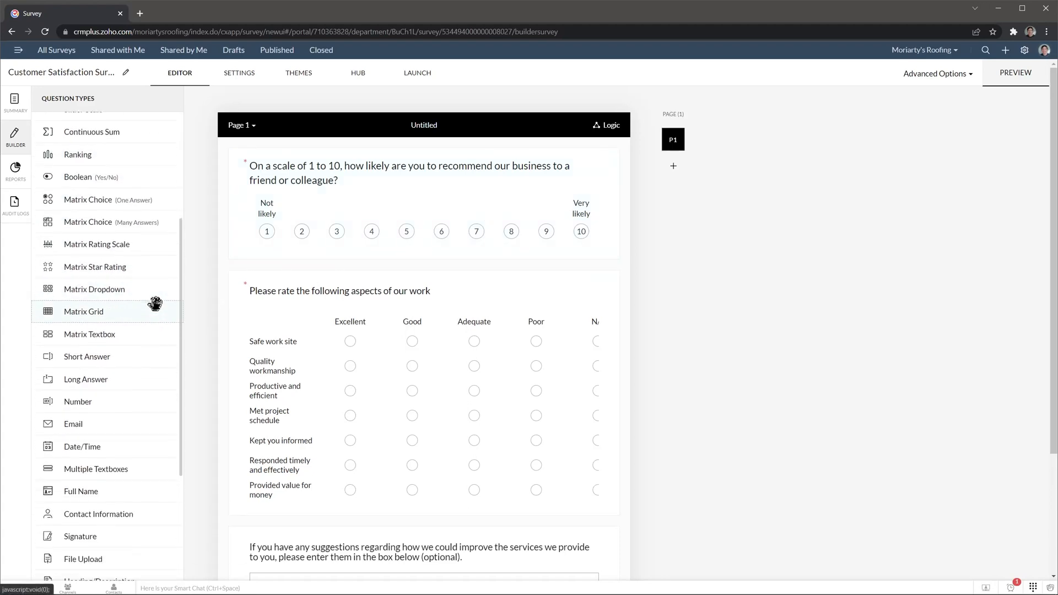
pyautogui.scroll(3)
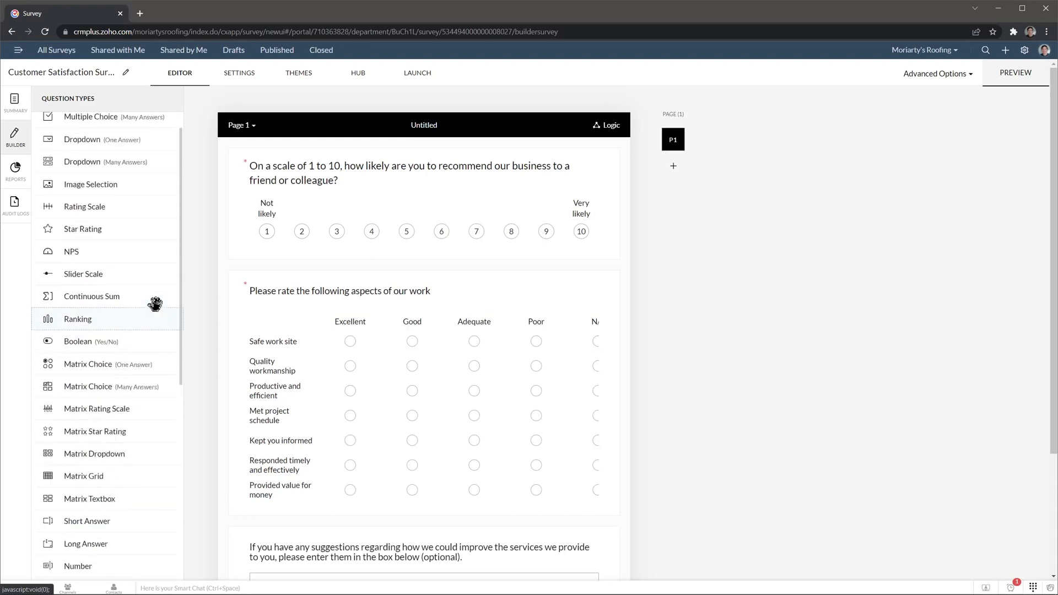
pyautogui.scroll(3)
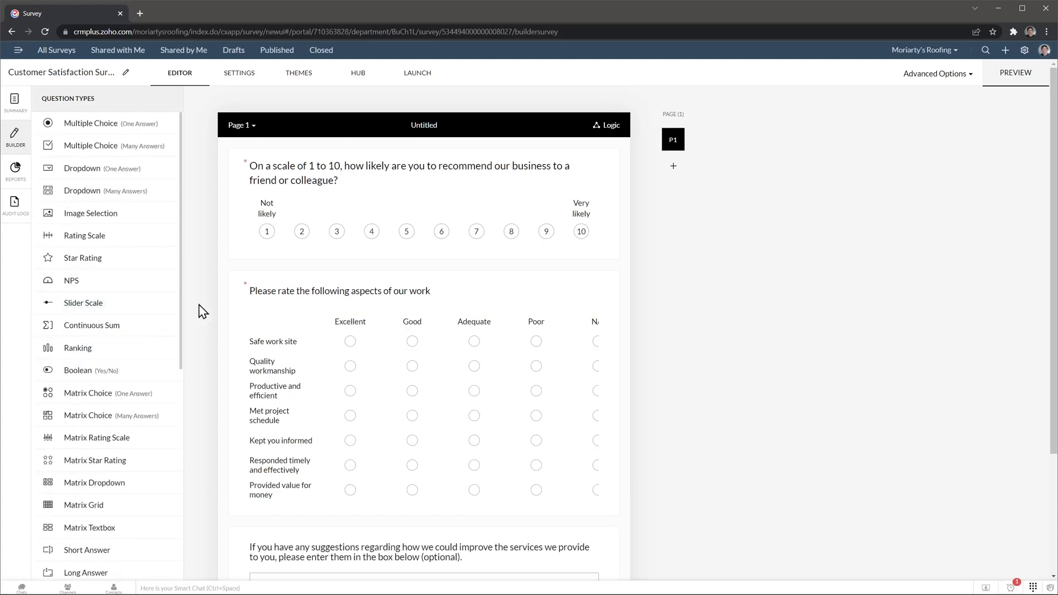
pyautogui.scroll(-3)
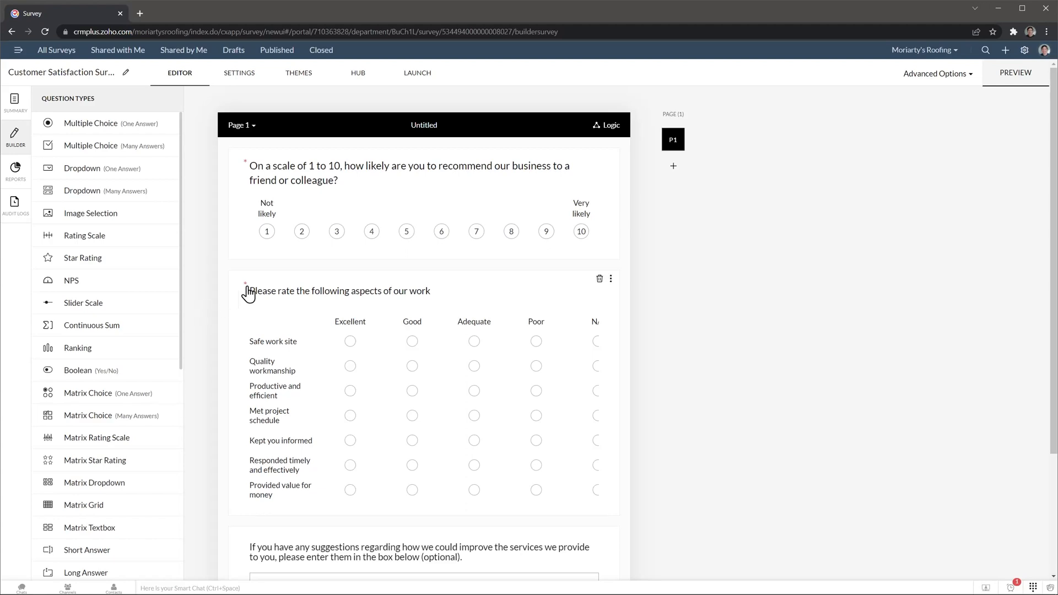
pyautogui.click(424, 231)
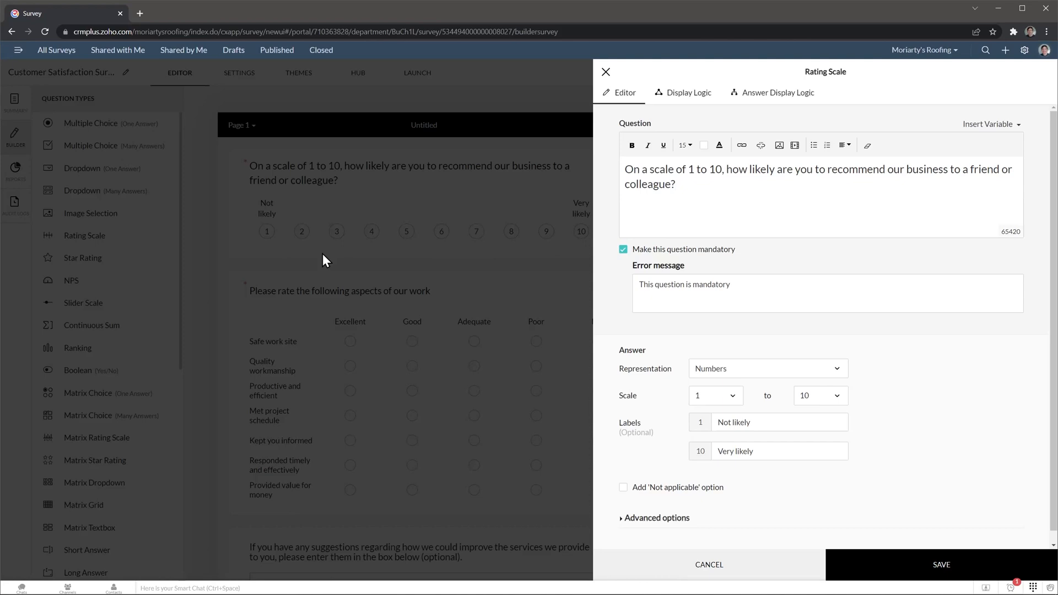
pyautogui.moveTo(625, 371)
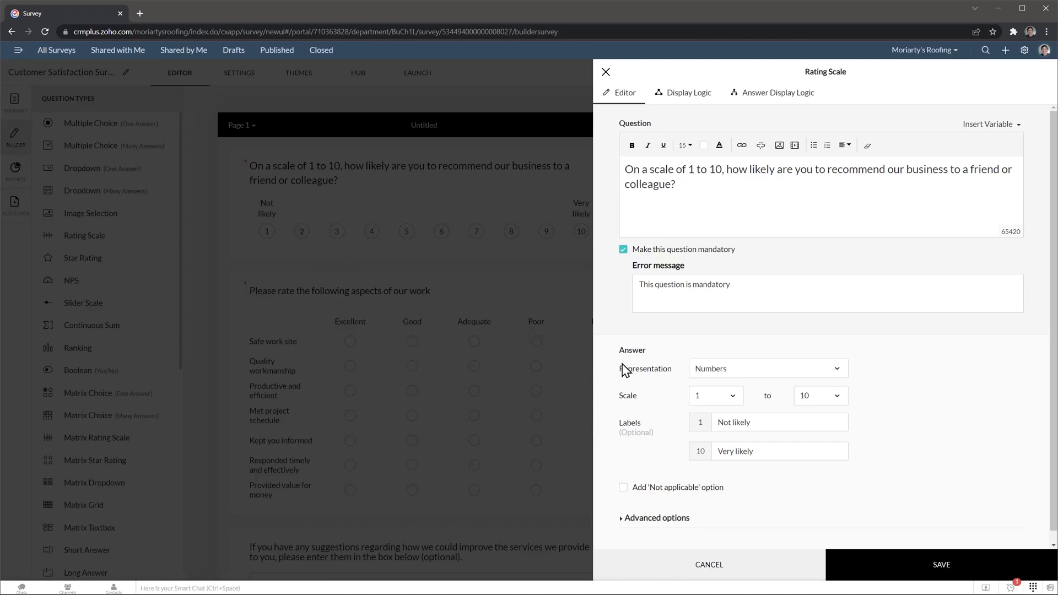
pyautogui.moveTo(605, 73)
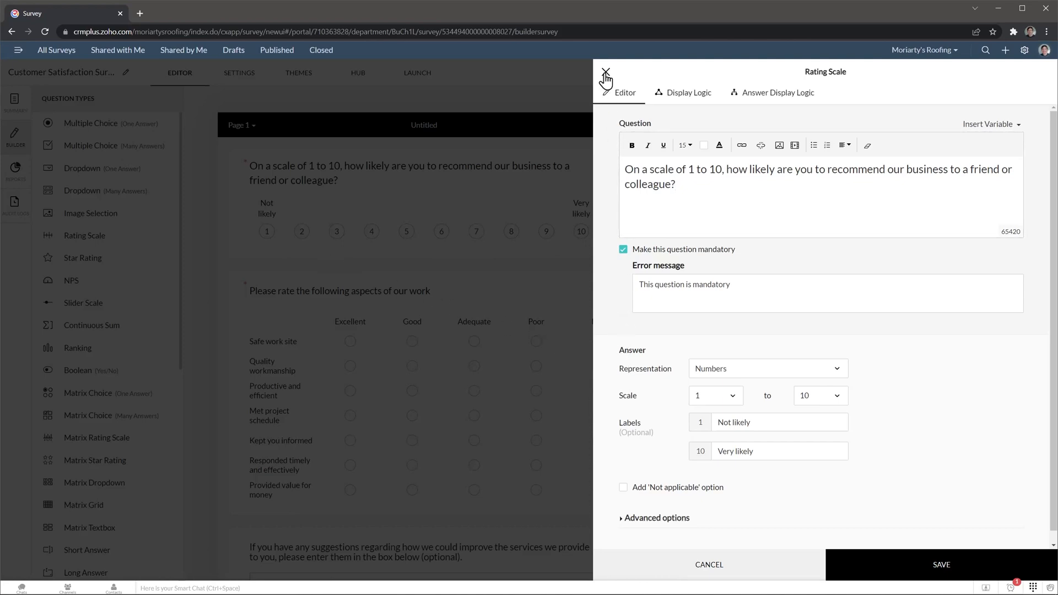
pyautogui.click(604, 75)
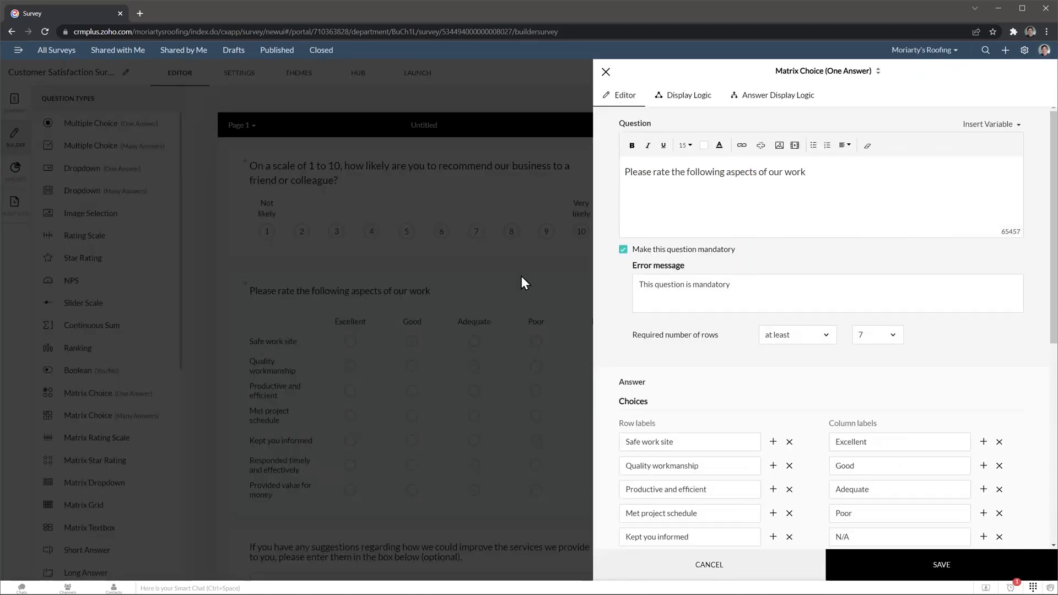
# Step: Review the matrix question's row/column labels and advanced options, then show its Display Logic
pyautogui.scroll(-3)
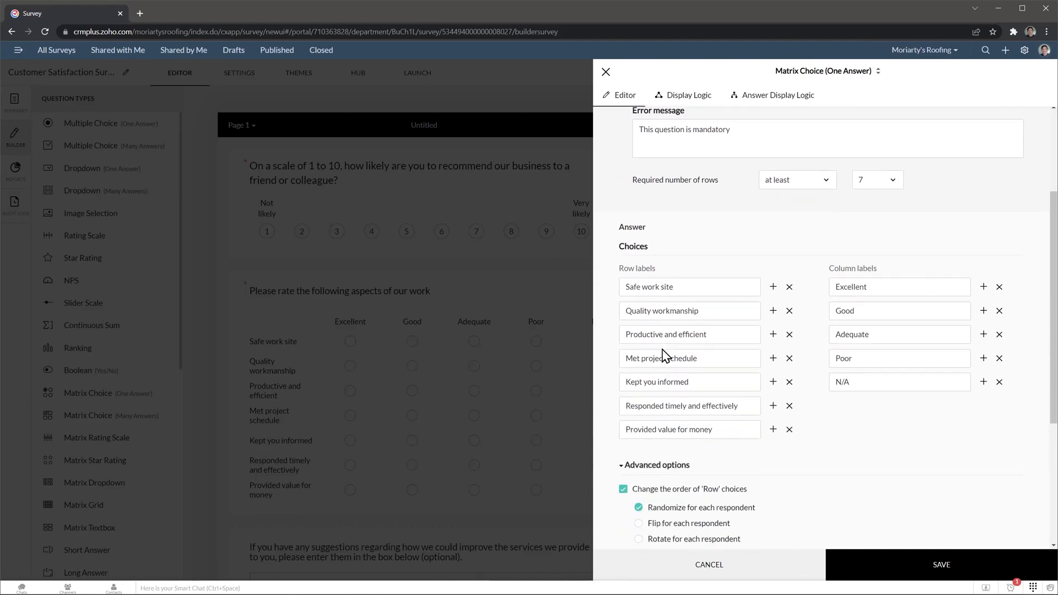
pyautogui.scroll(-3)
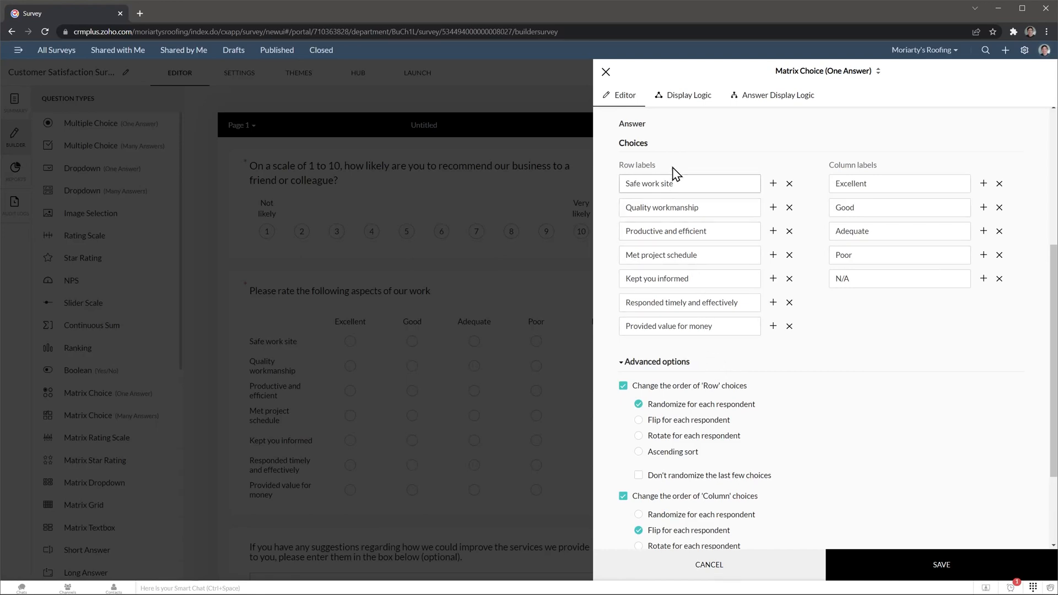
pyautogui.click(688, 94)
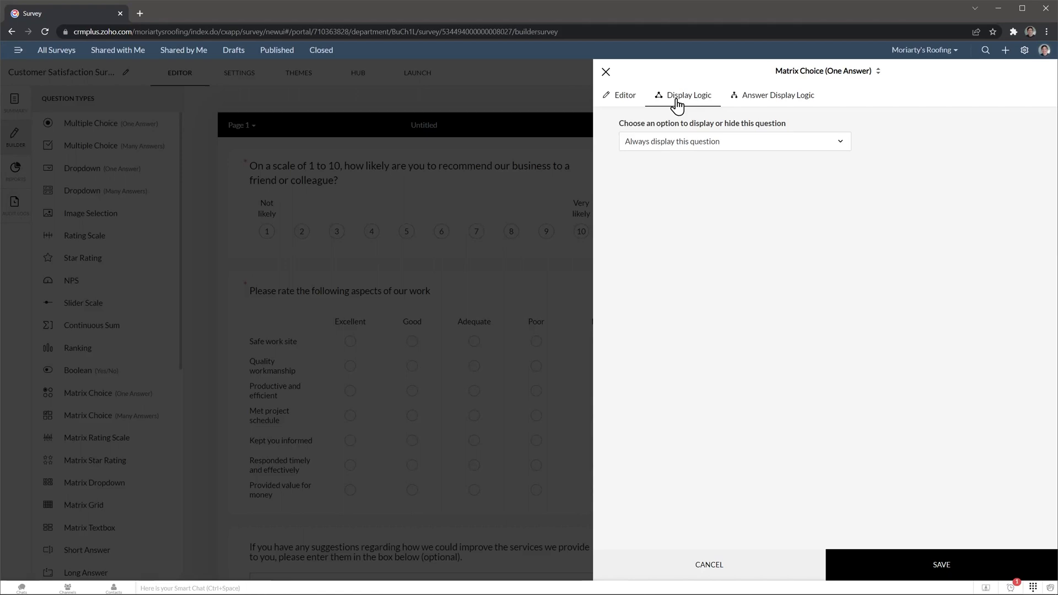
pyautogui.moveTo(689, 121)
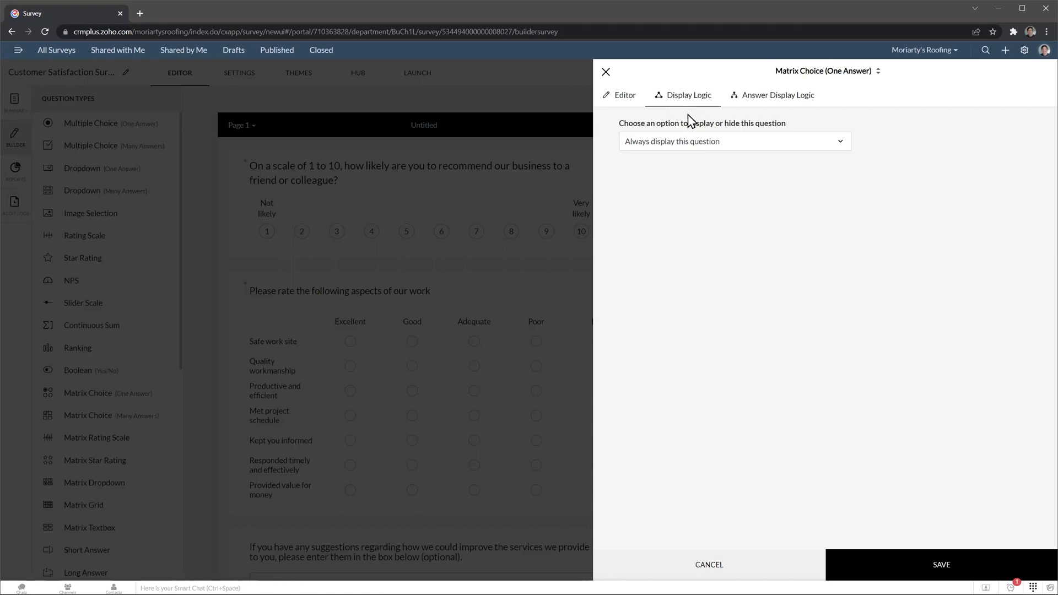
# Step: Show the matrix question only when the recommend score exceeds 7, then view Answer Display Logic
pyautogui.click(733, 141)
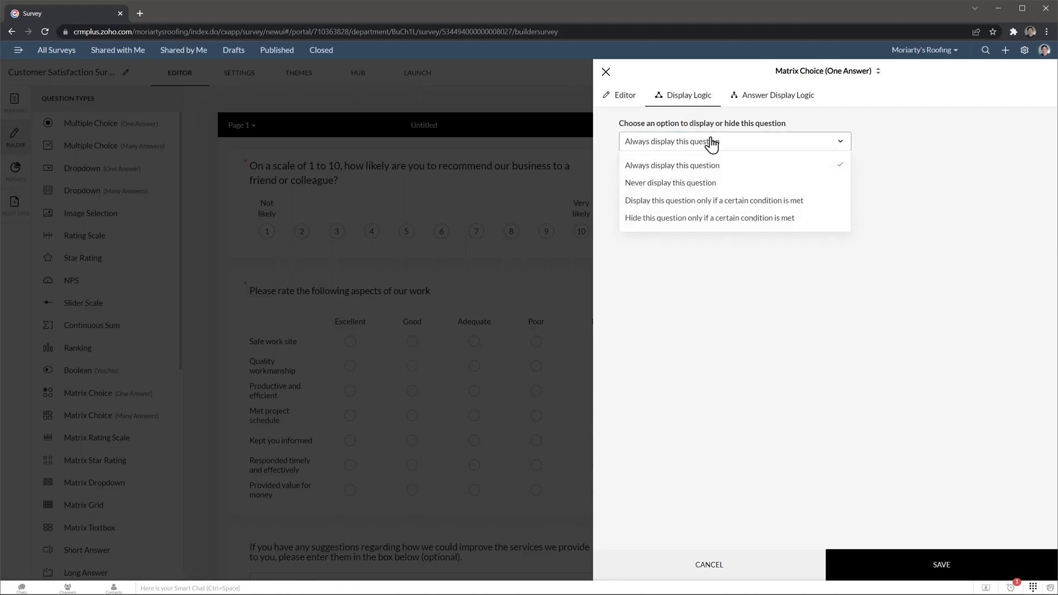
pyautogui.moveTo(713, 199)
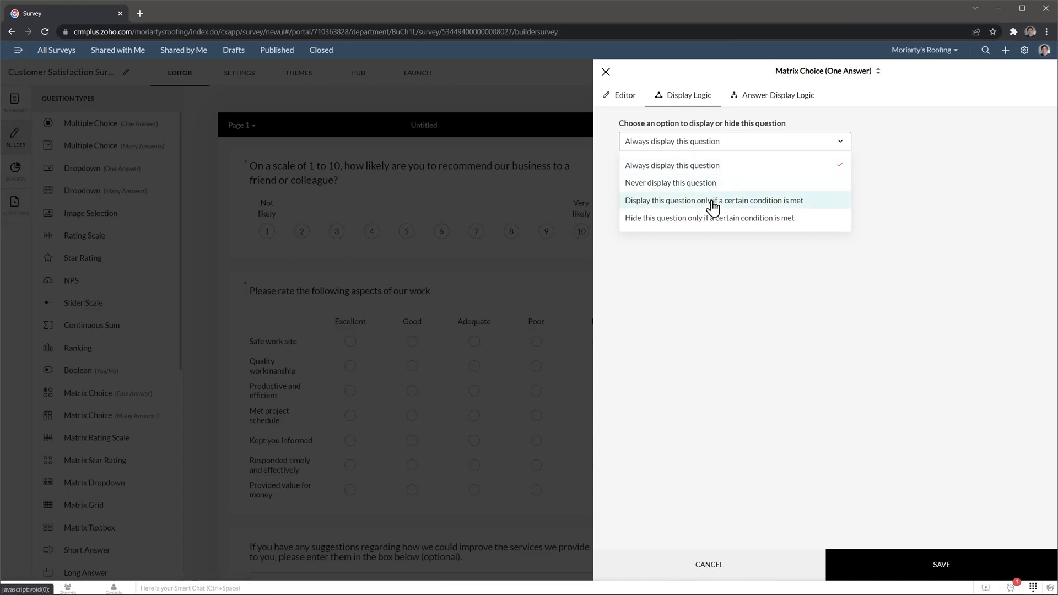
pyautogui.click(713, 200)
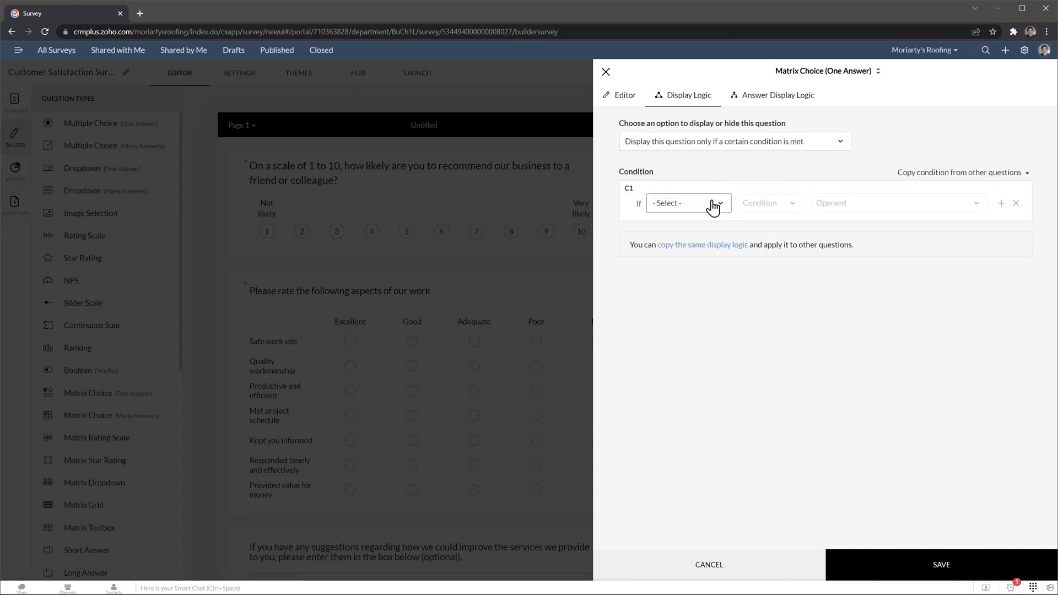
pyautogui.click(685, 202)
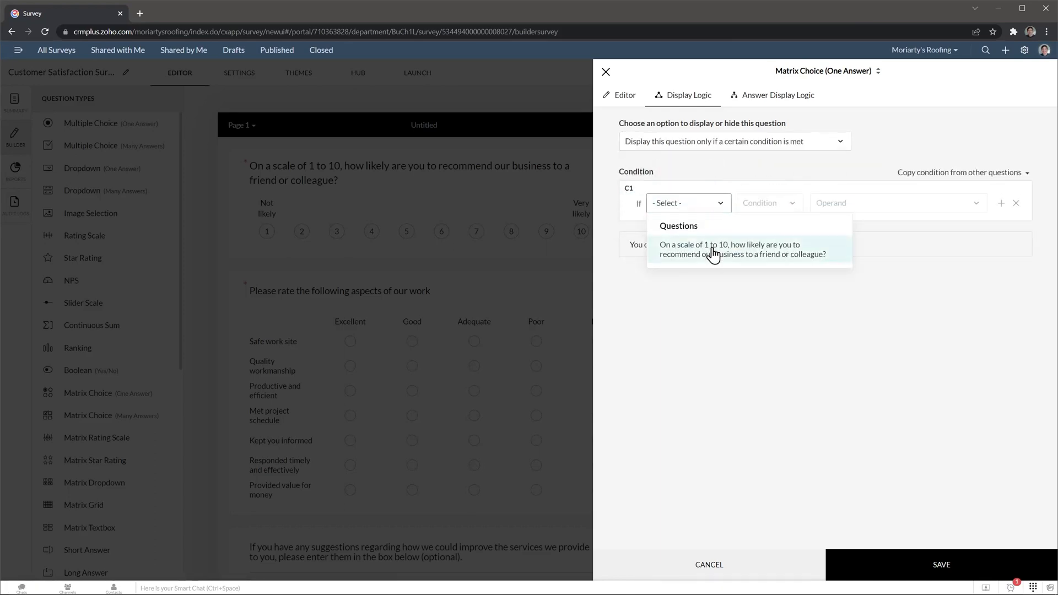
pyautogui.click(741, 249)
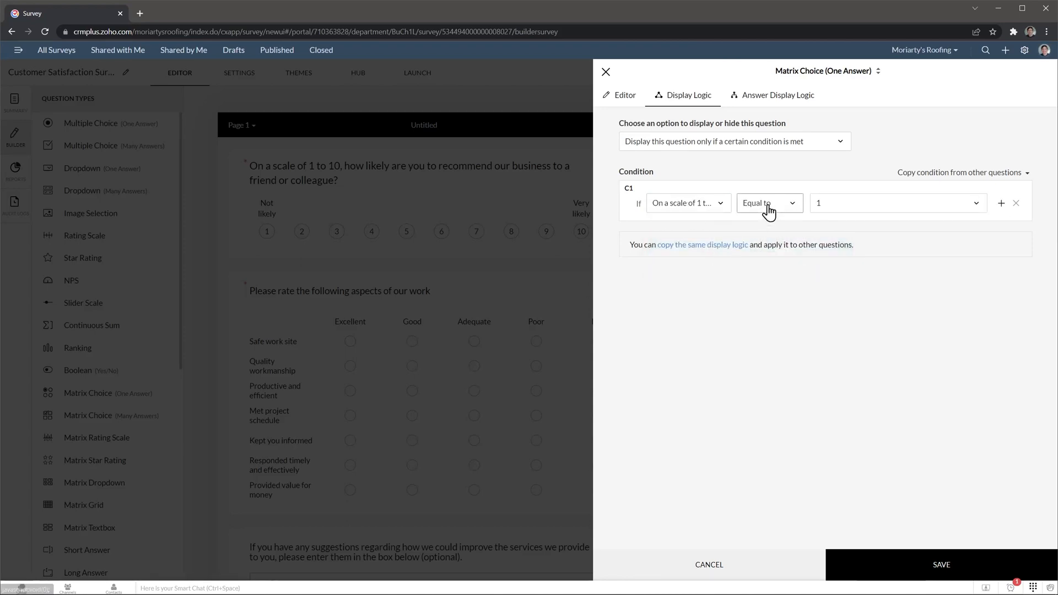
pyautogui.click(768, 202)
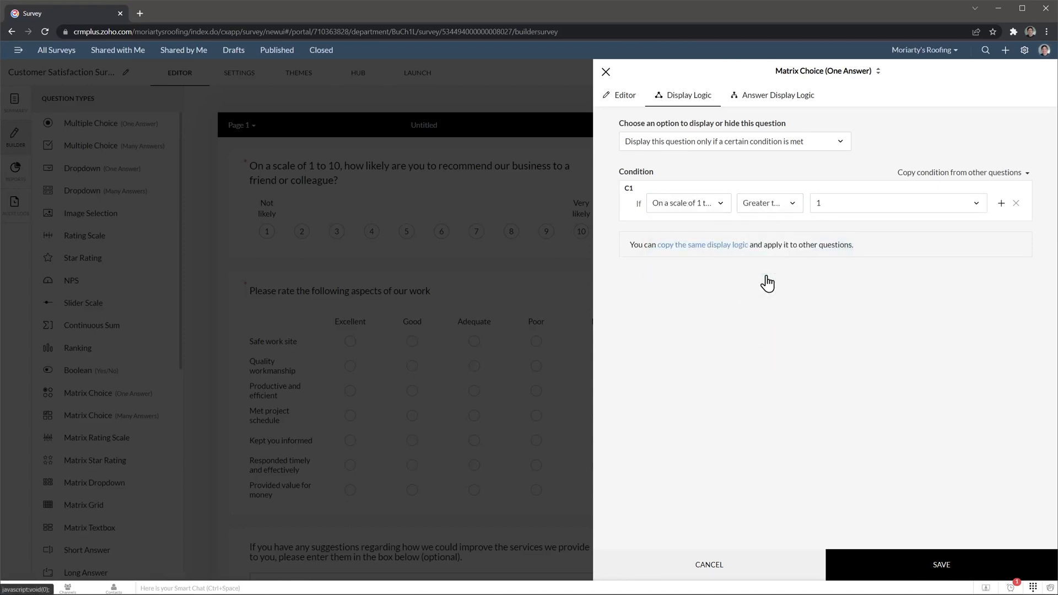
pyautogui.click(893, 202)
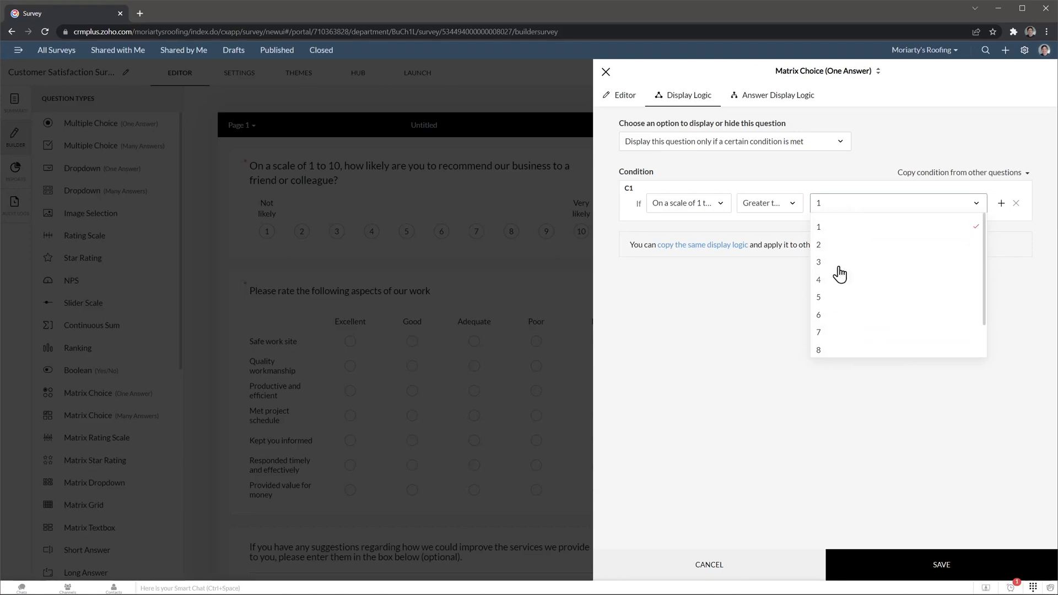
pyautogui.click(818, 332)
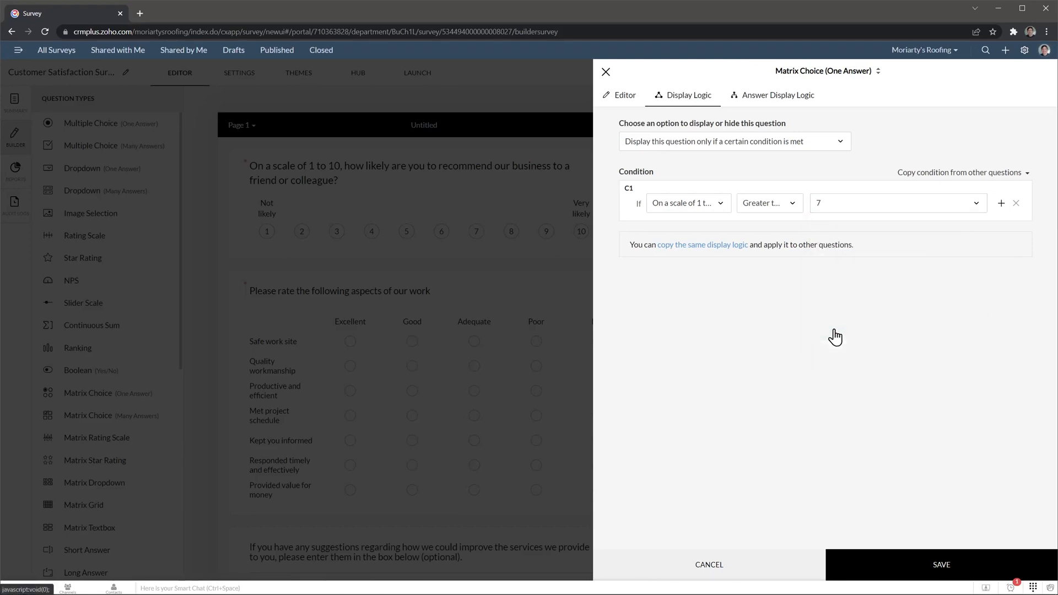
pyautogui.moveTo(796, 126)
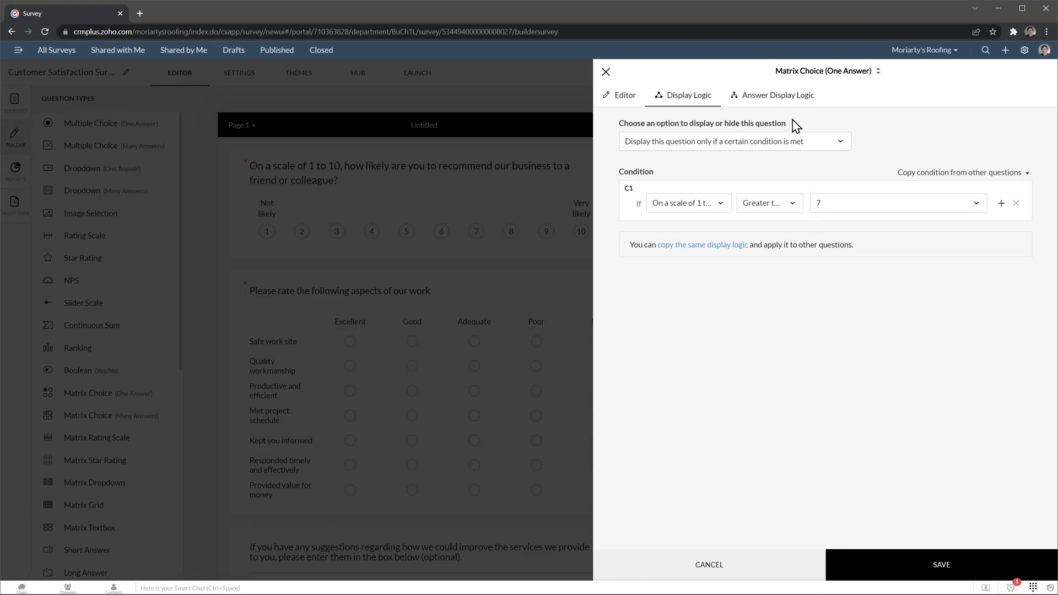
pyautogui.click(778, 95)
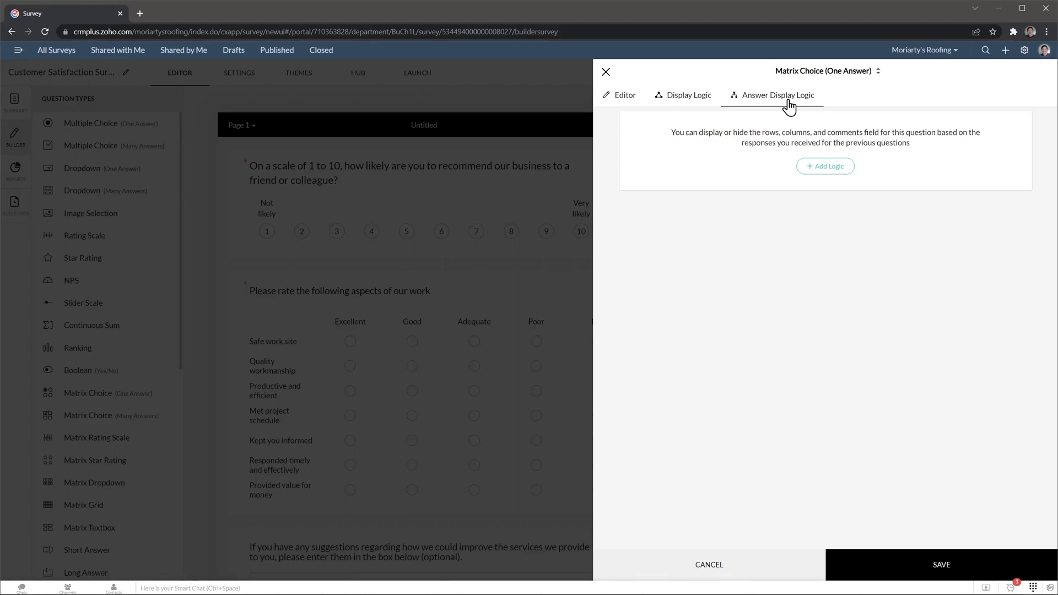
pyautogui.moveTo(740, 370)
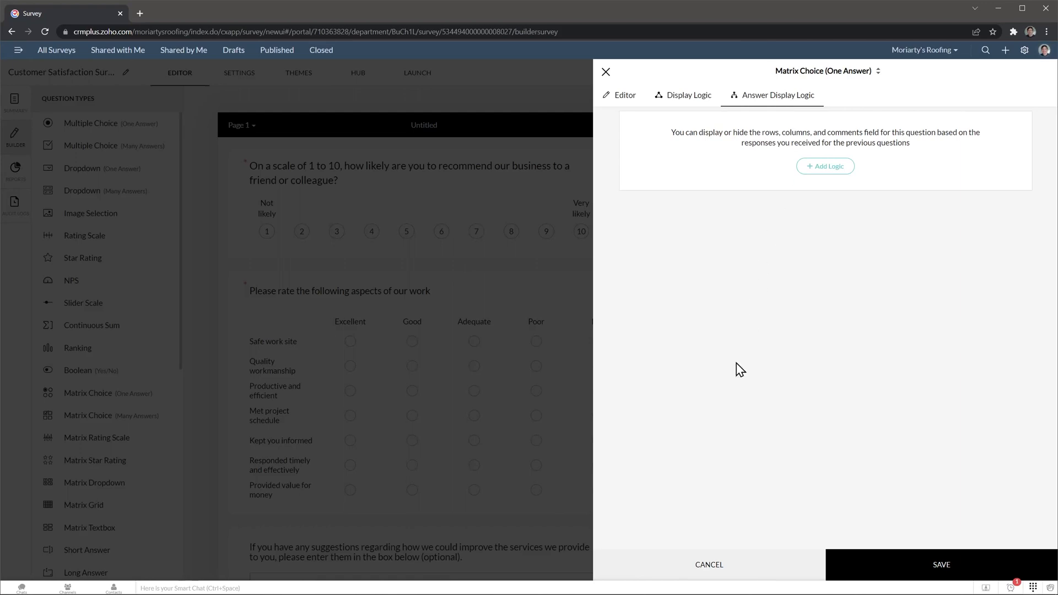
# Step: Close the question editor and open the Summary dashboard listing 187 responses
pyautogui.click(605, 72)
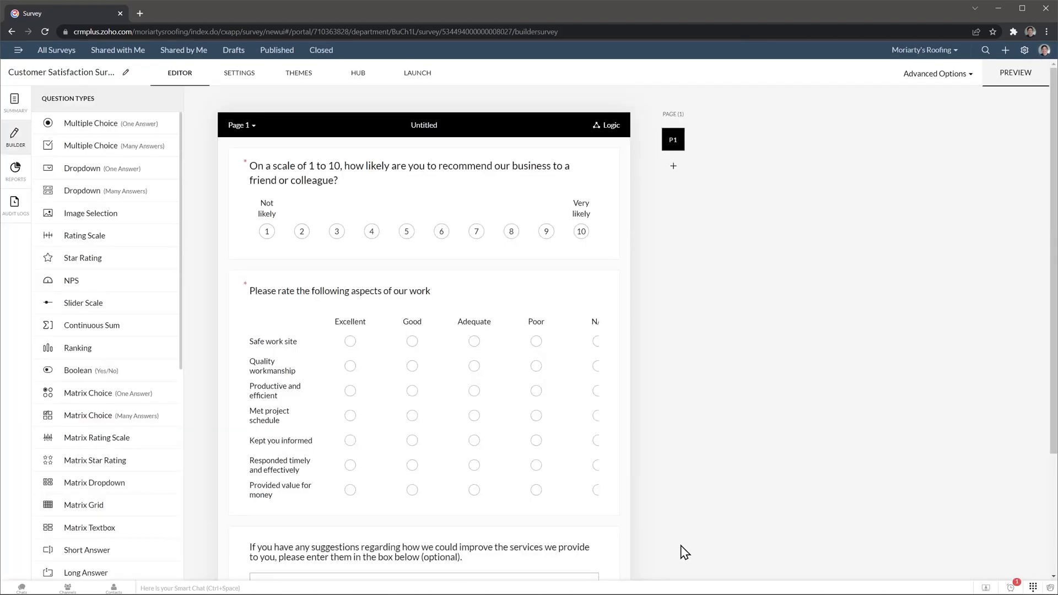
pyautogui.moveTo(713, 155)
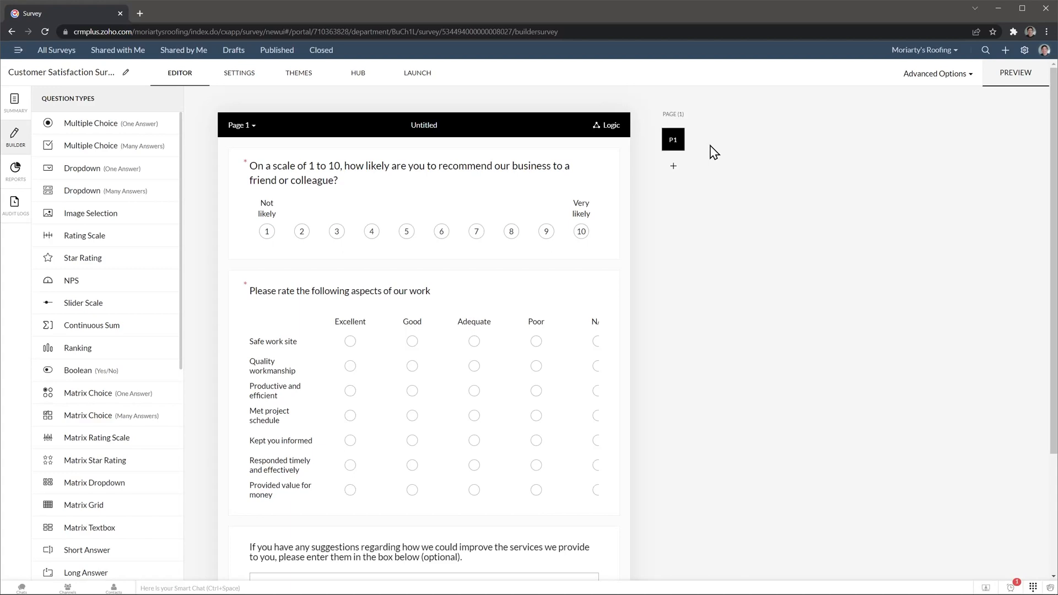
pyautogui.moveTo(673, 170)
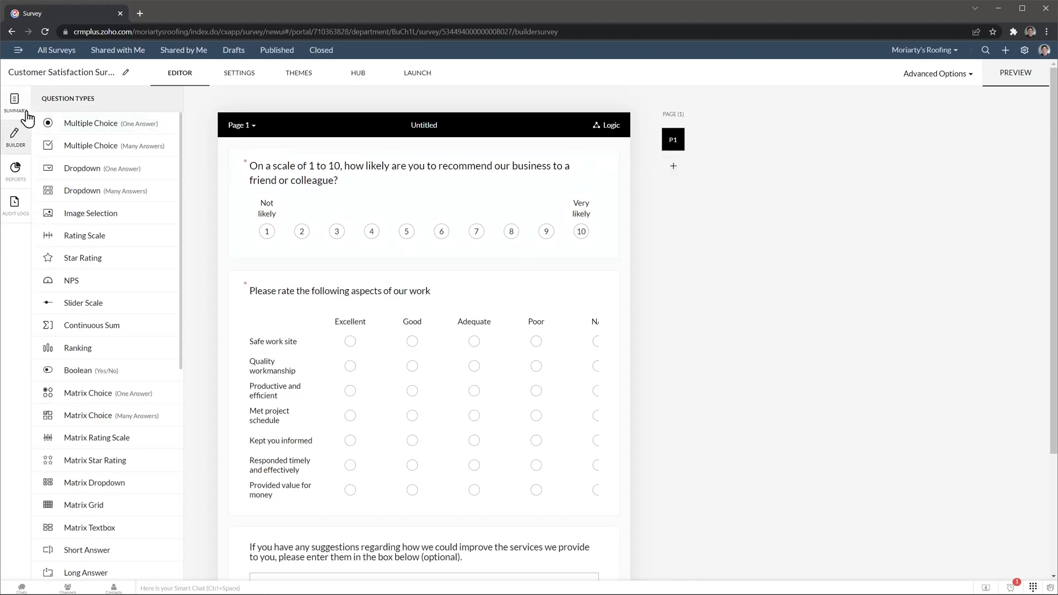
pyautogui.click(14, 102)
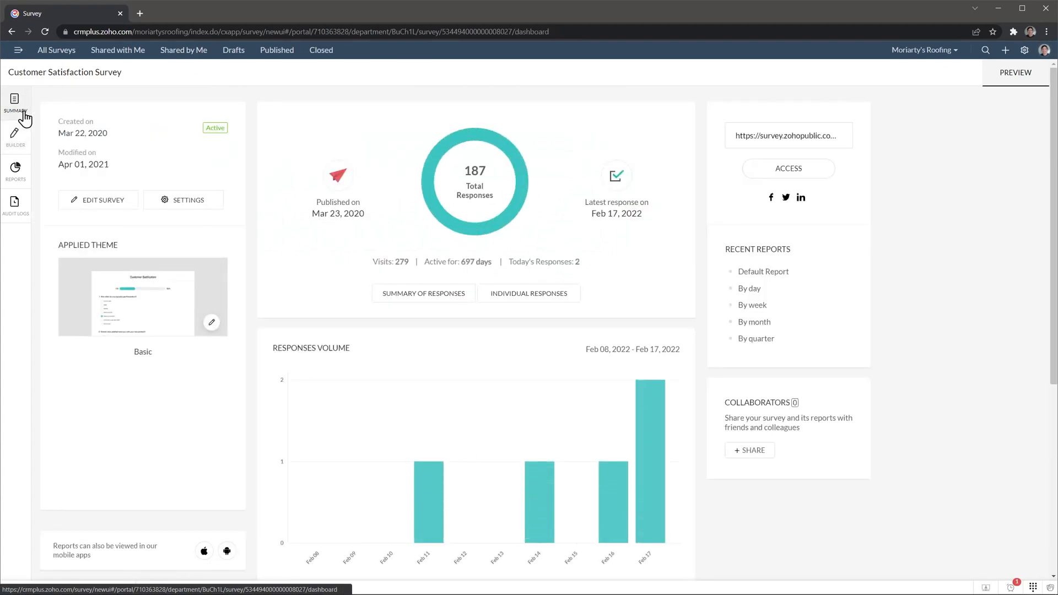
# Step: Browse the Default Report and filter it to the last 90 days, showing 34 responses
pyautogui.click(15, 168)
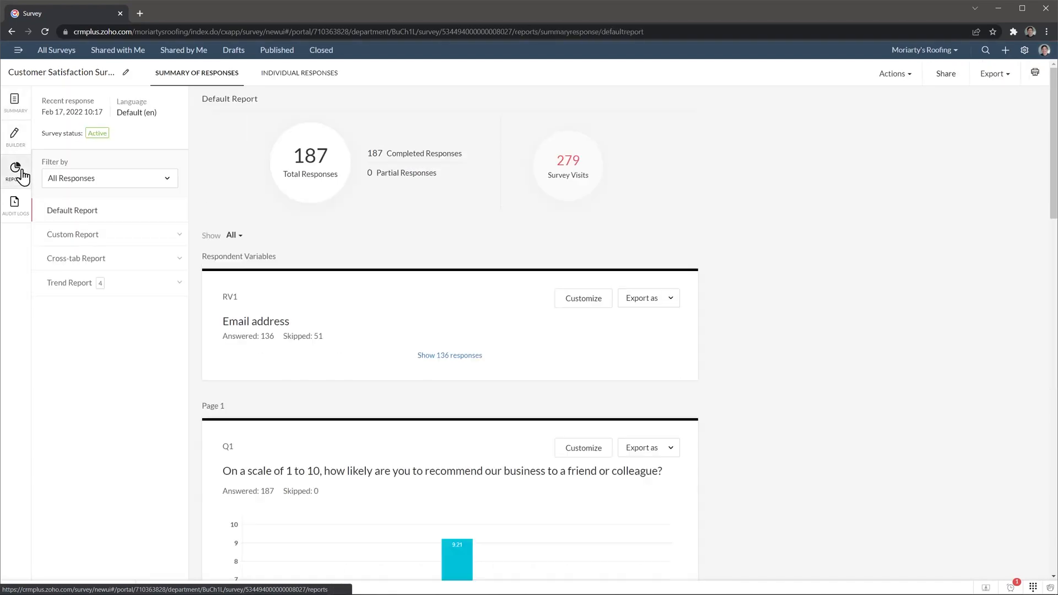
pyautogui.moveTo(208, 199)
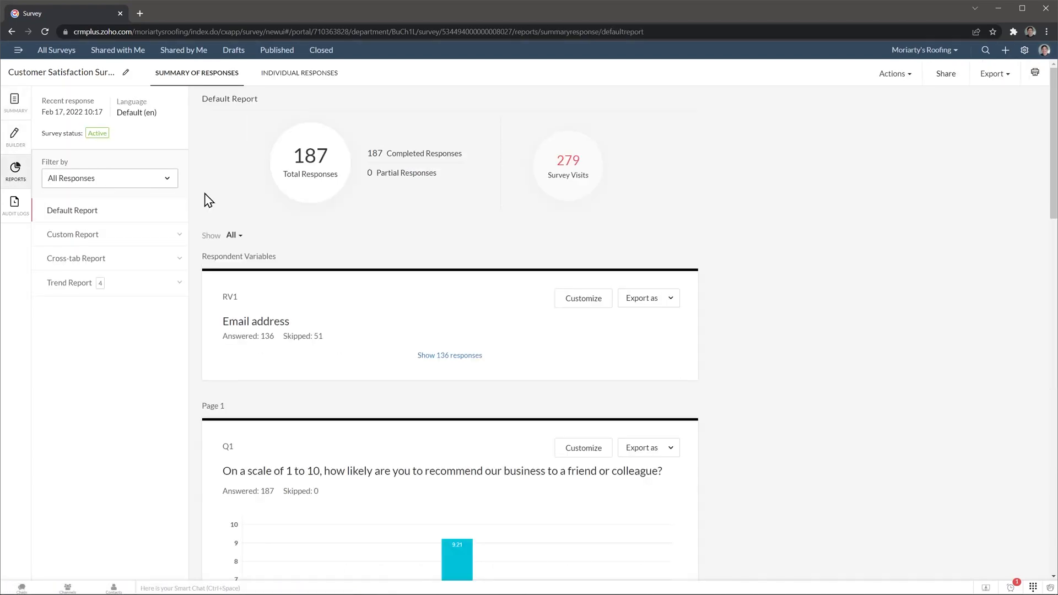
pyautogui.scroll(-3)
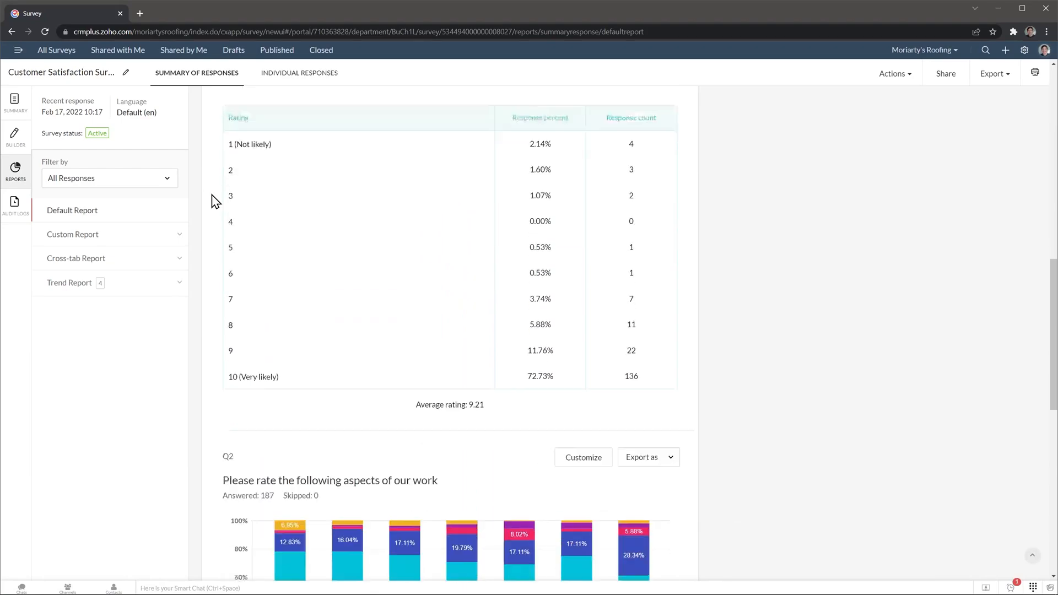
pyautogui.scroll(-3)
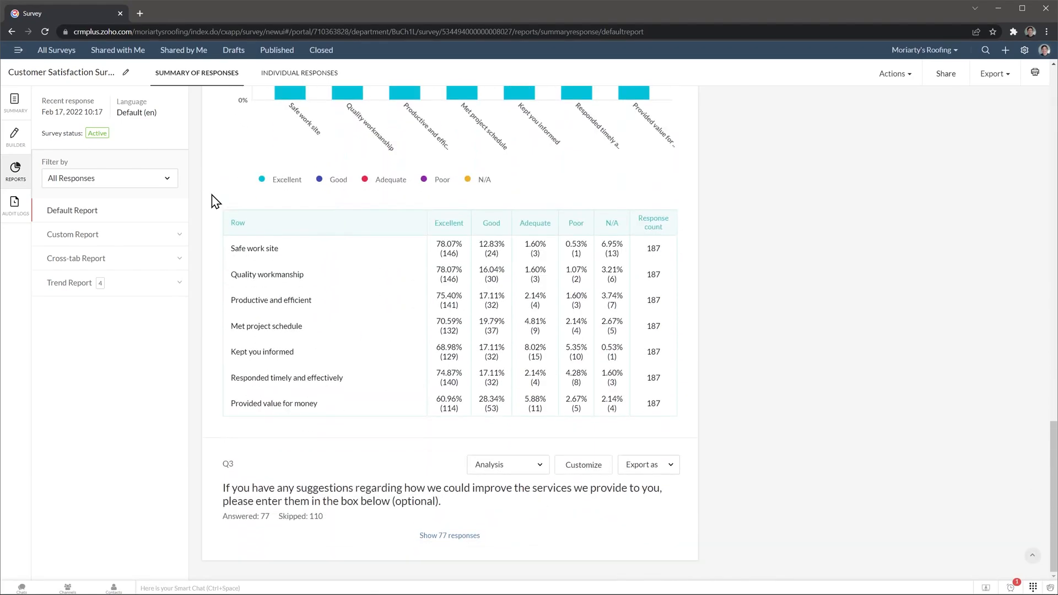
pyautogui.scroll(3)
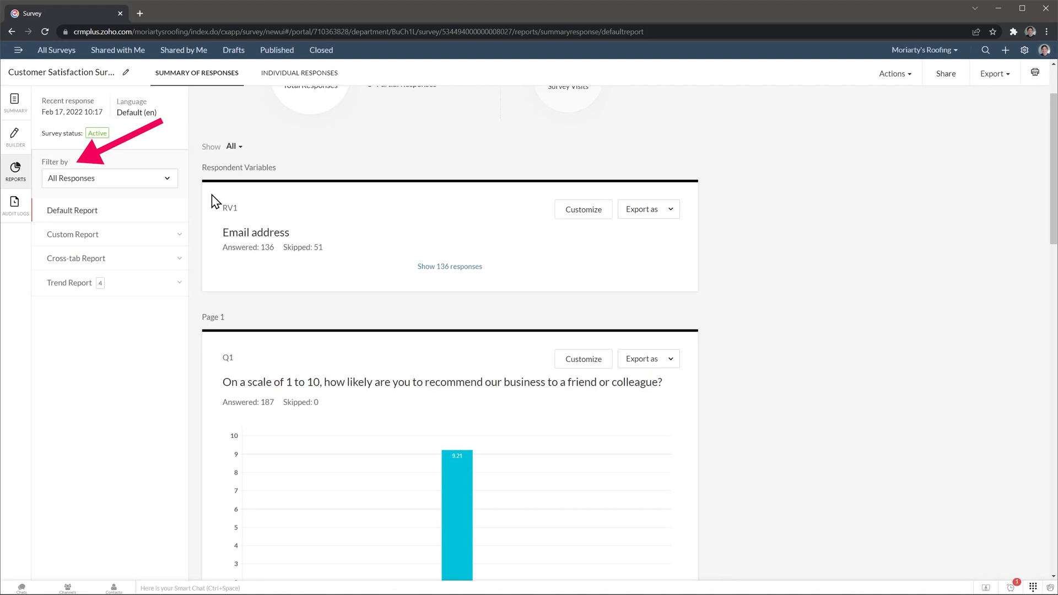
pyautogui.click(169, 178)
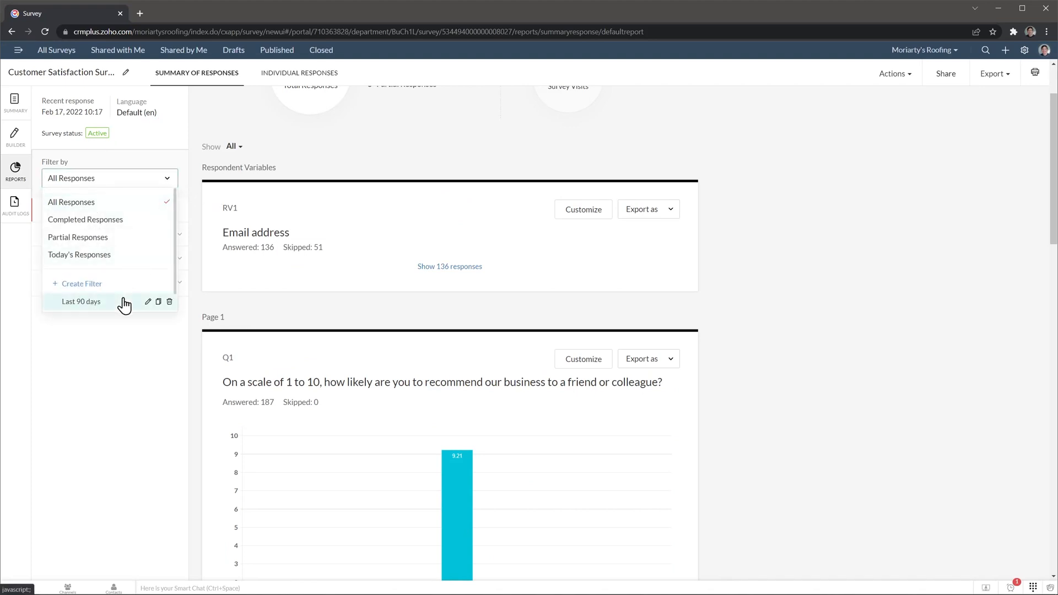
pyautogui.click(81, 301)
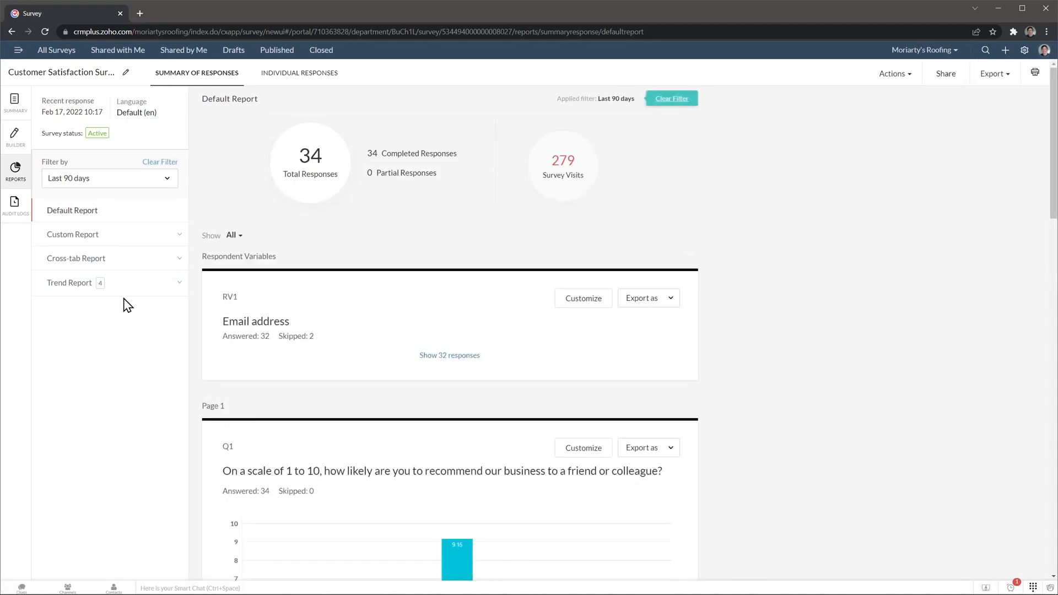
pyautogui.scroll(-3)
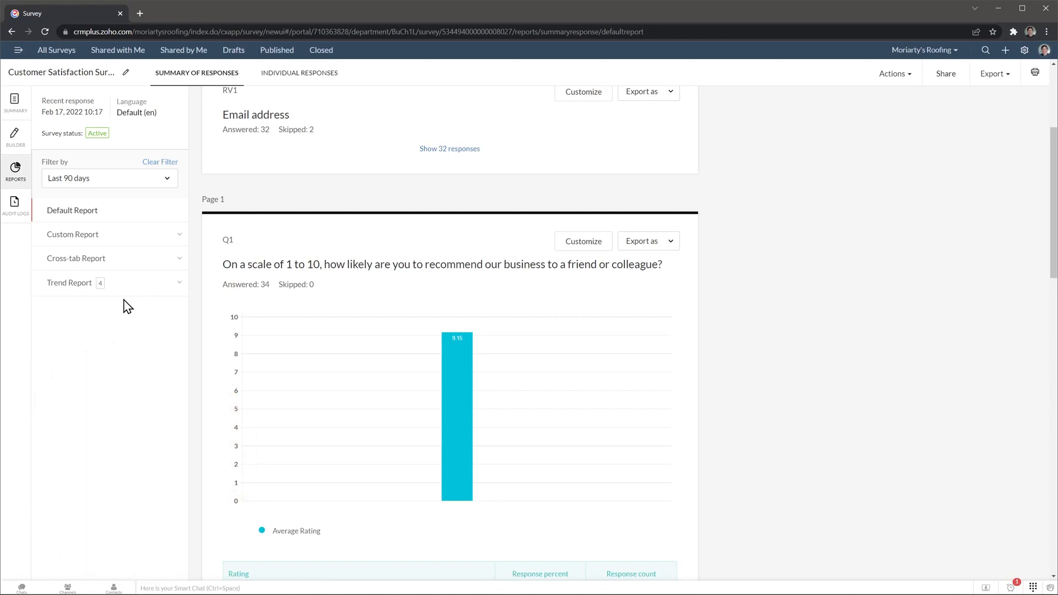
pyautogui.moveTo(15, 135)
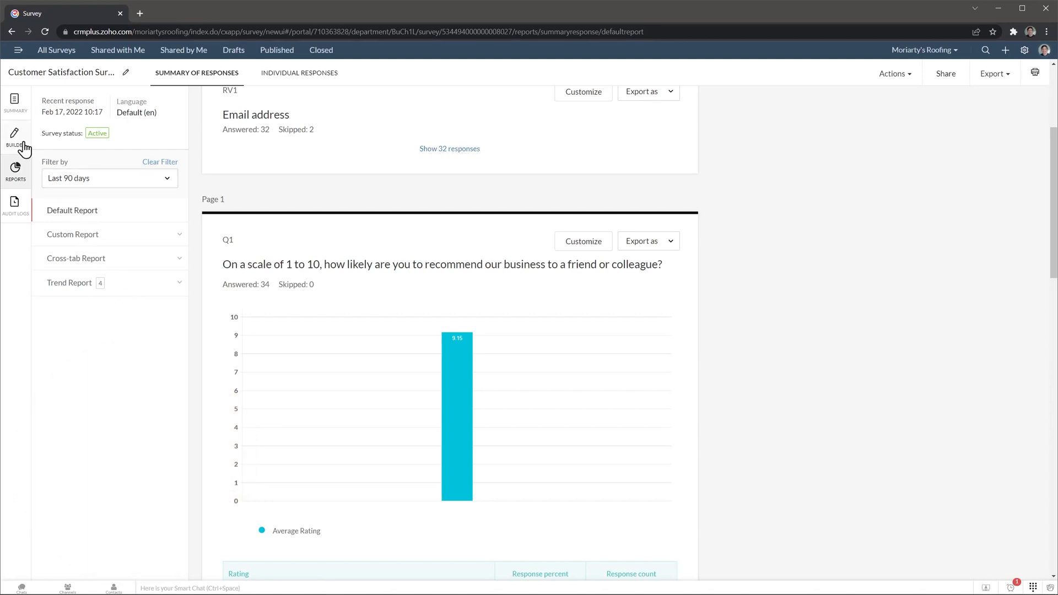
# Step: Return to the builder and open Settings > Preferences for the survey
pyautogui.click(15, 135)
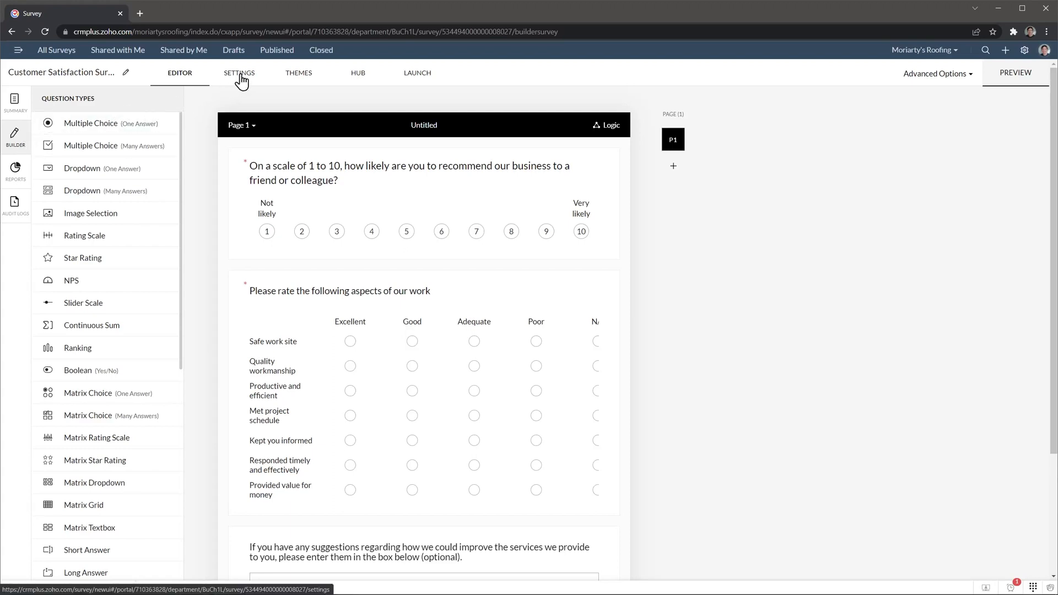
pyautogui.click(238, 72)
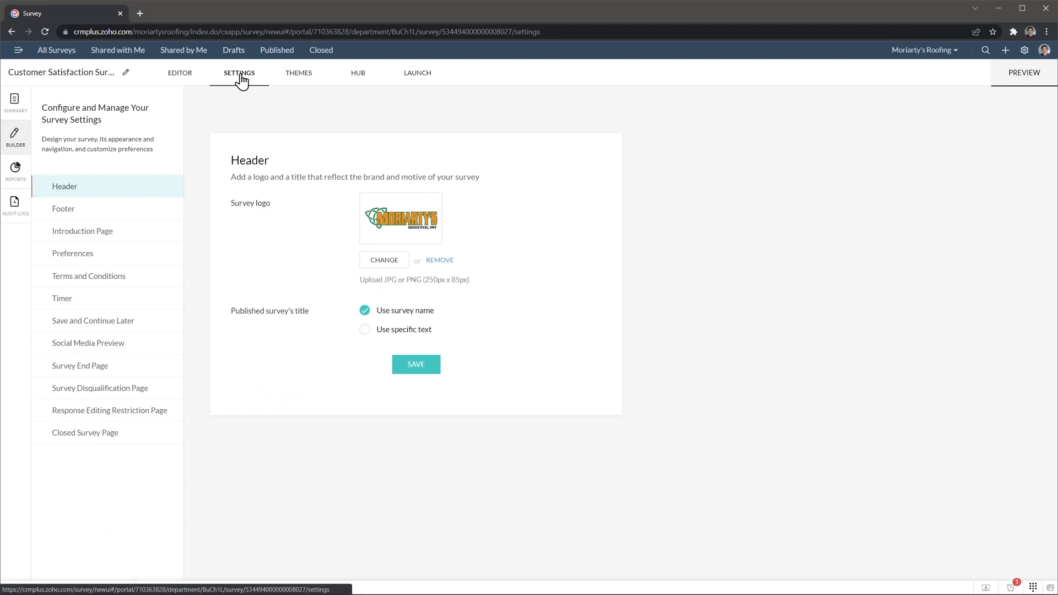
pyautogui.moveTo(142, 258)
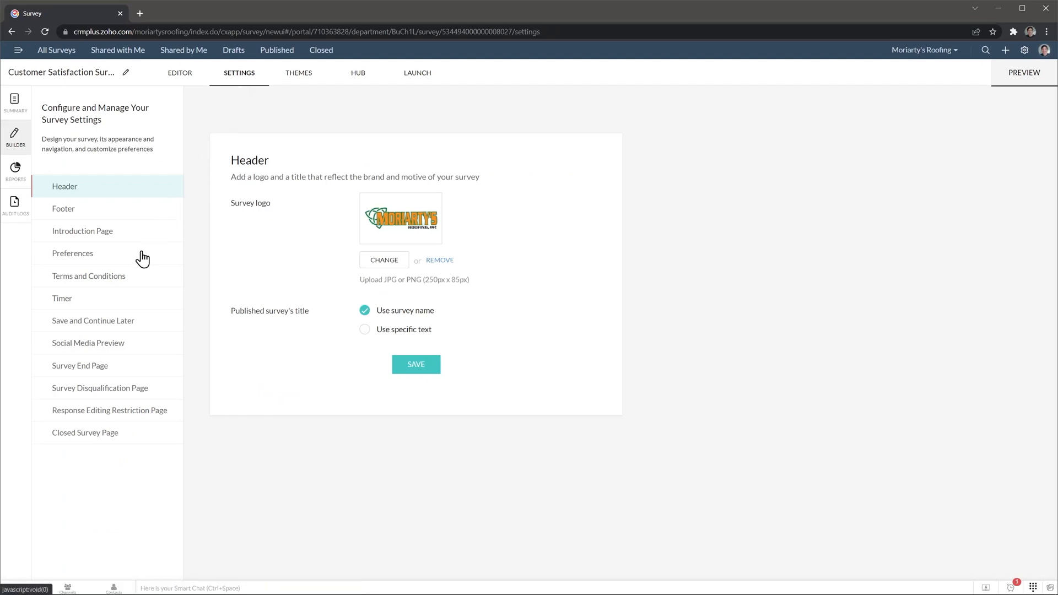
pyautogui.click(72, 253)
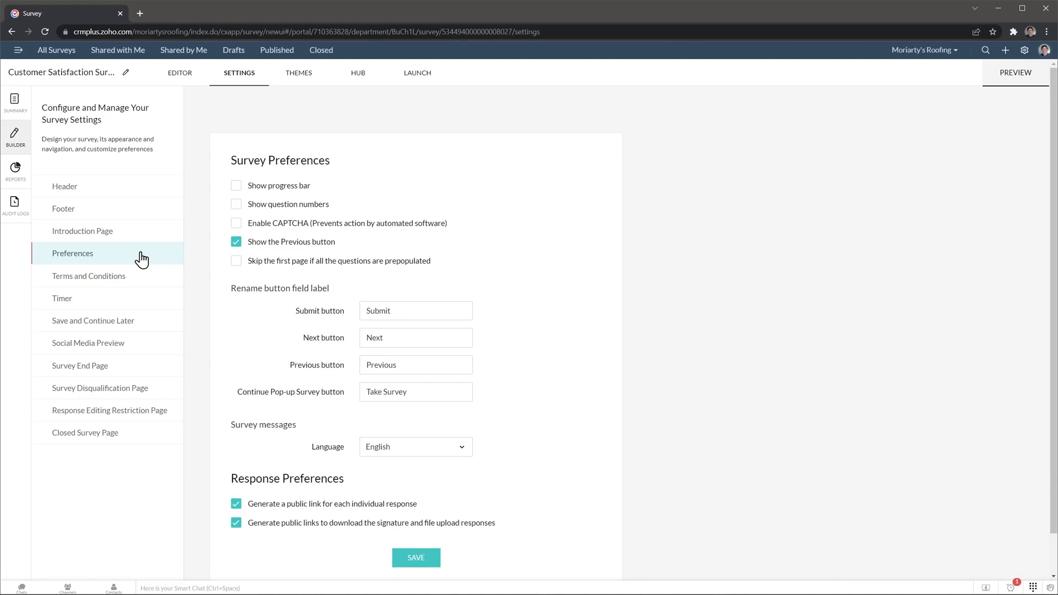
# Step: Browse the customizable themes, then view HUB integrations: Zoho CRM, Zoho Sheet, Google Sheets, SalesIQ
pyautogui.click(298, 72)
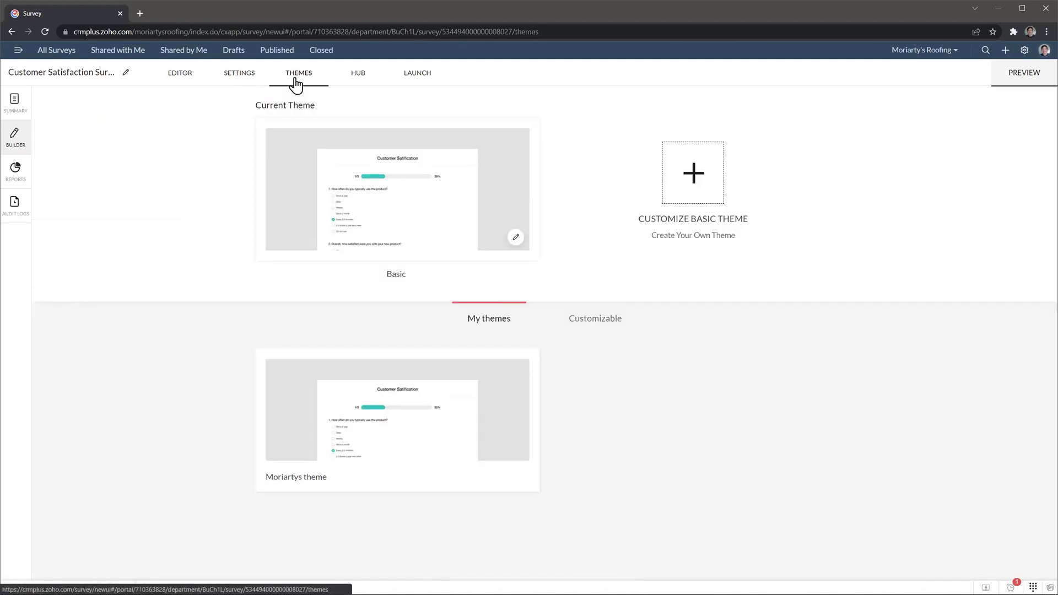
pyautogui.moveTo(538, 297)
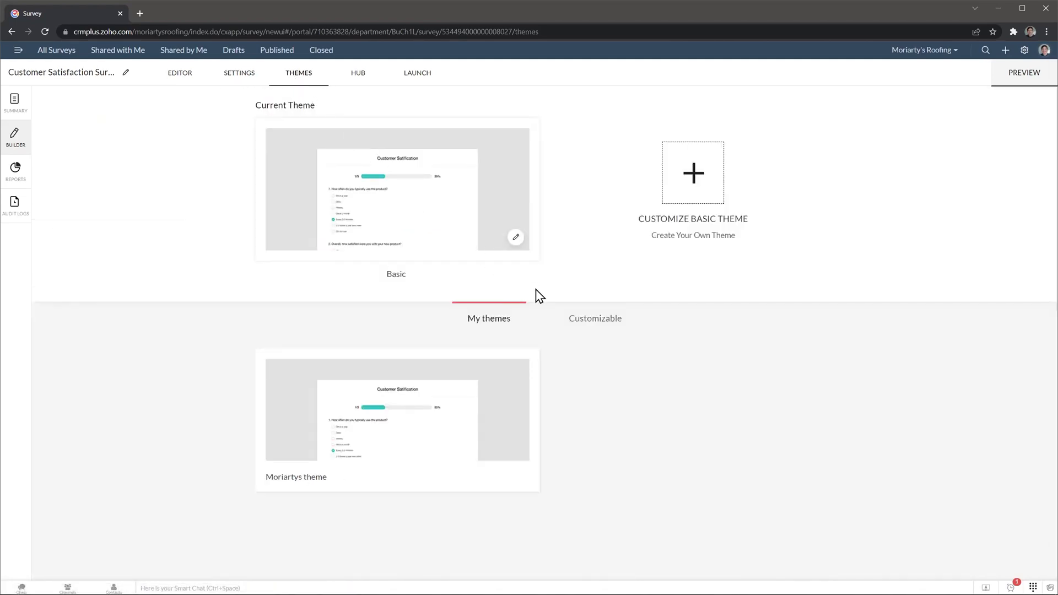
pyautogui.click(595, 318)
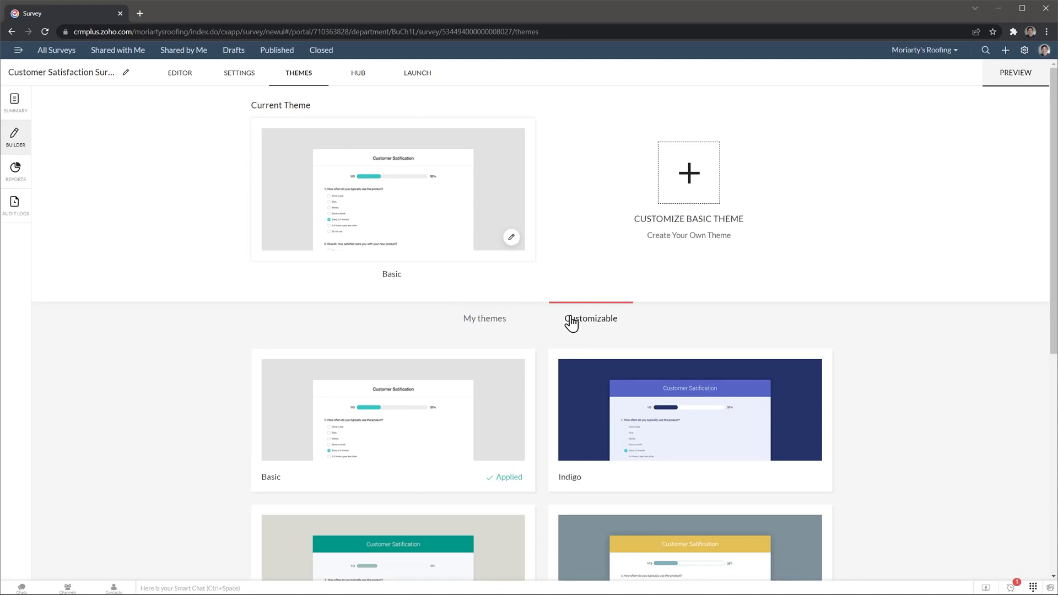
pyautogui.click(357, 73)
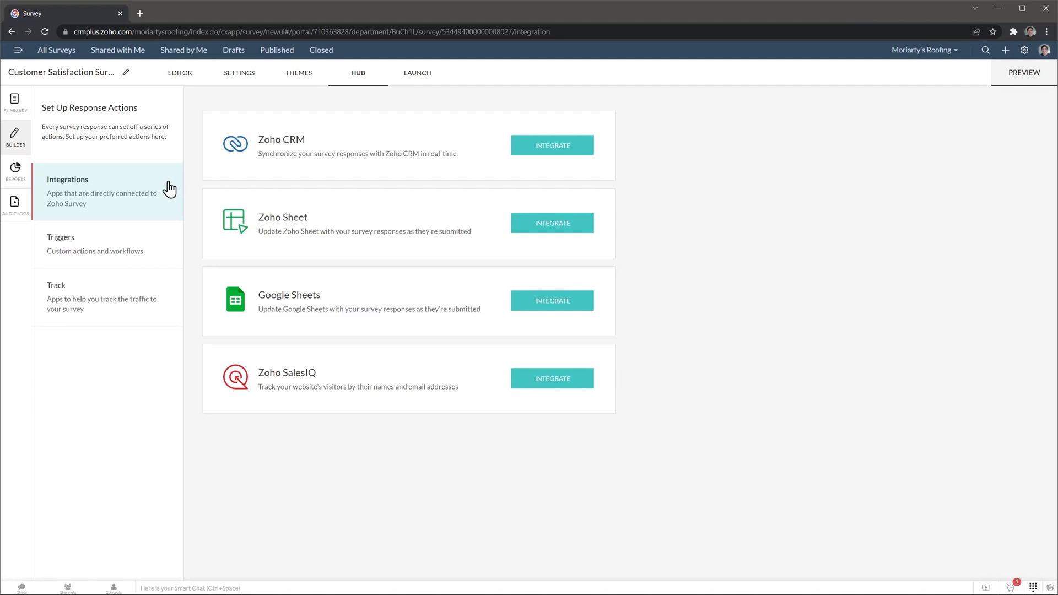
# Step: Review Trigger Emails under Triggers, then show the LAUNCH page with the shareable survey link
pyautogui.click(94, 244)
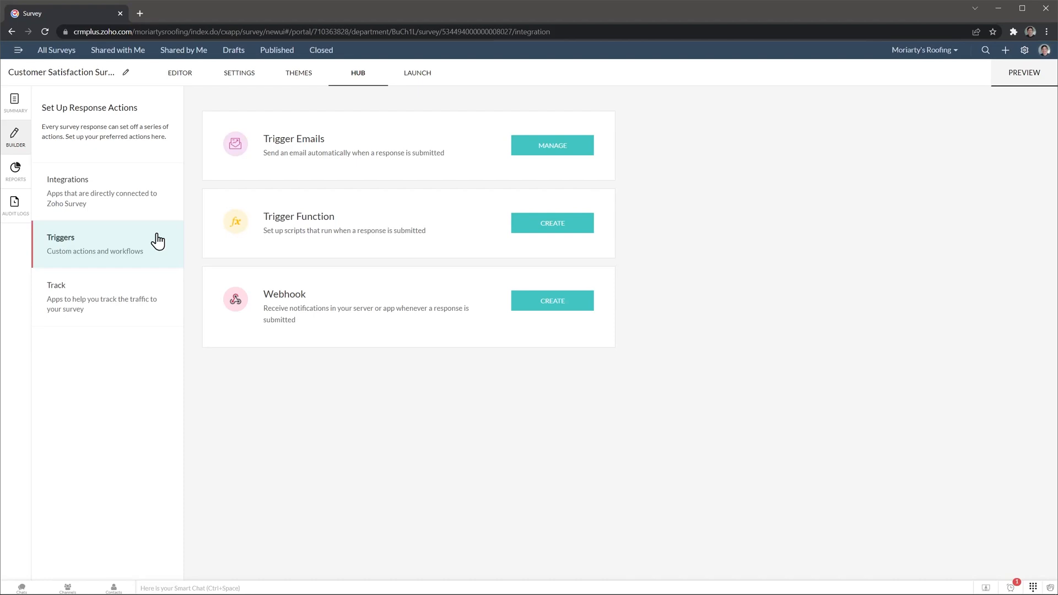
pyautogui.click(551, 145)
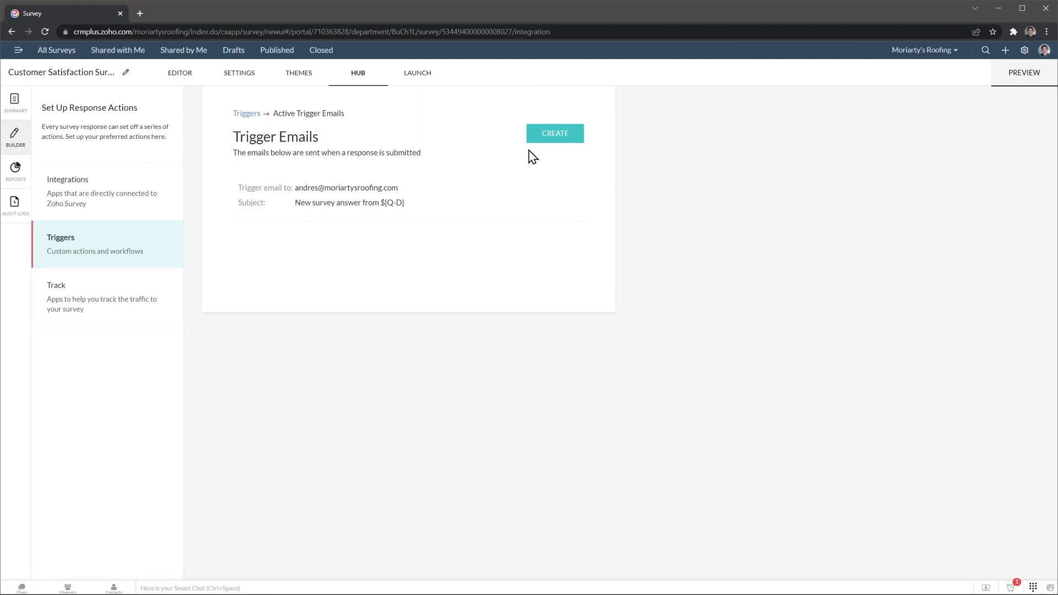
pyautogui.click(417, 73)
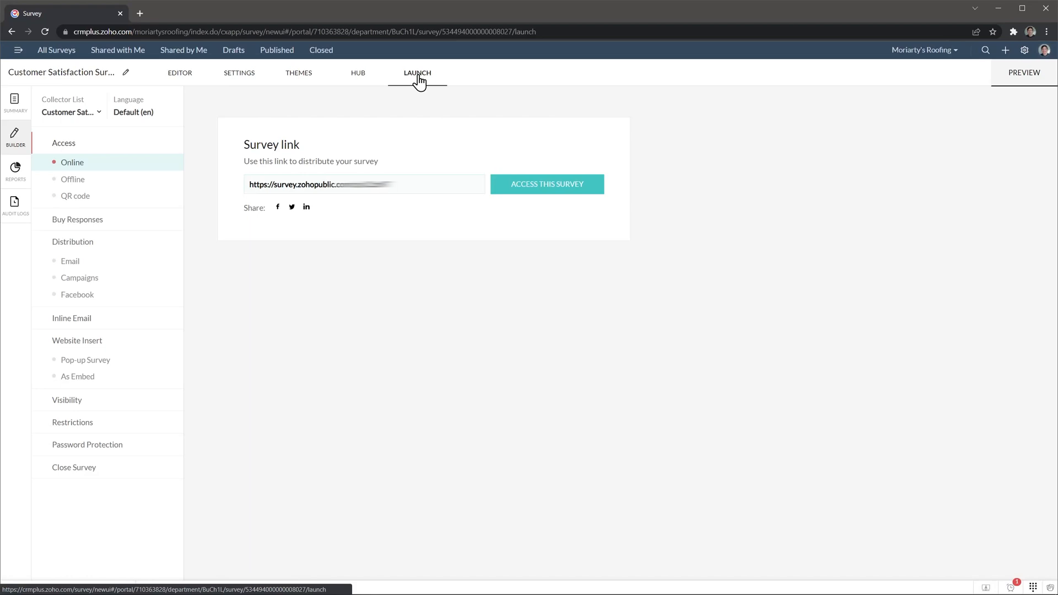
# Step: Step through Visibility and Restrictions to reach the Close Survey page for stopping responses
pyautogui.click(67, 399)
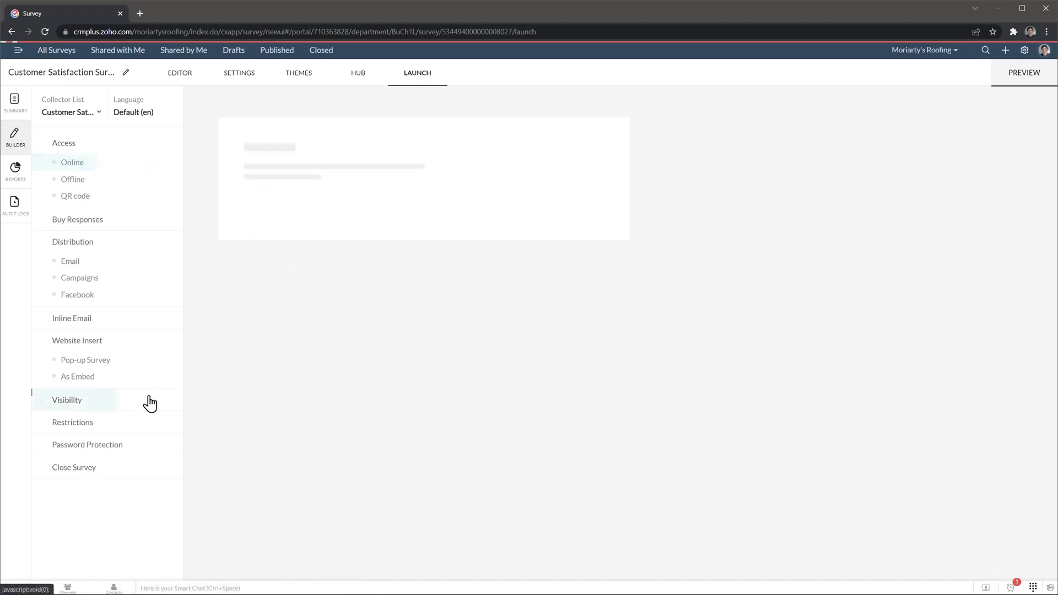
pyautogui.click(72, 421)
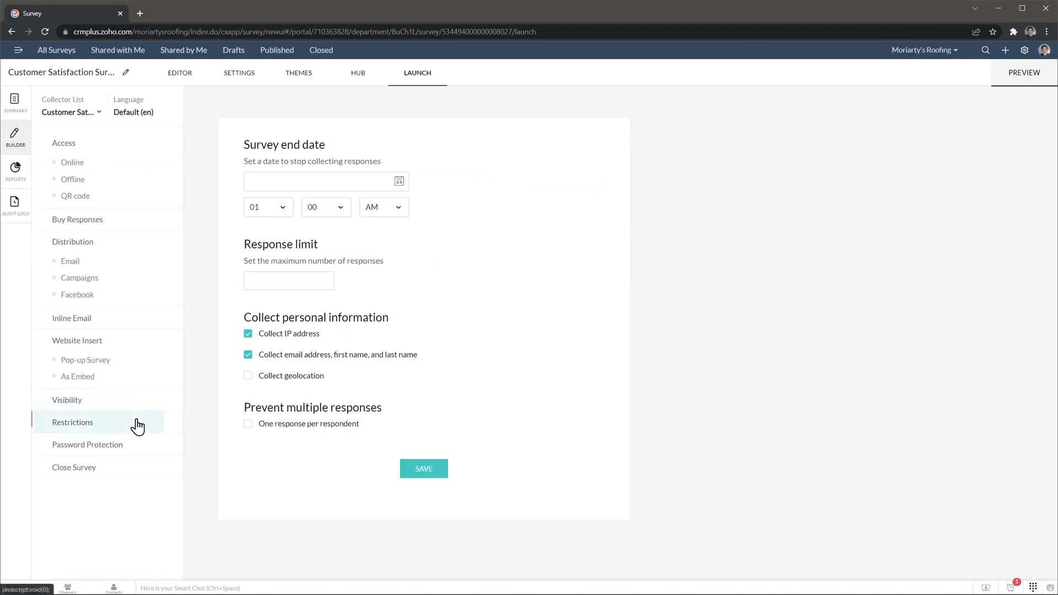
pyautogui.moveTo(121, 476)
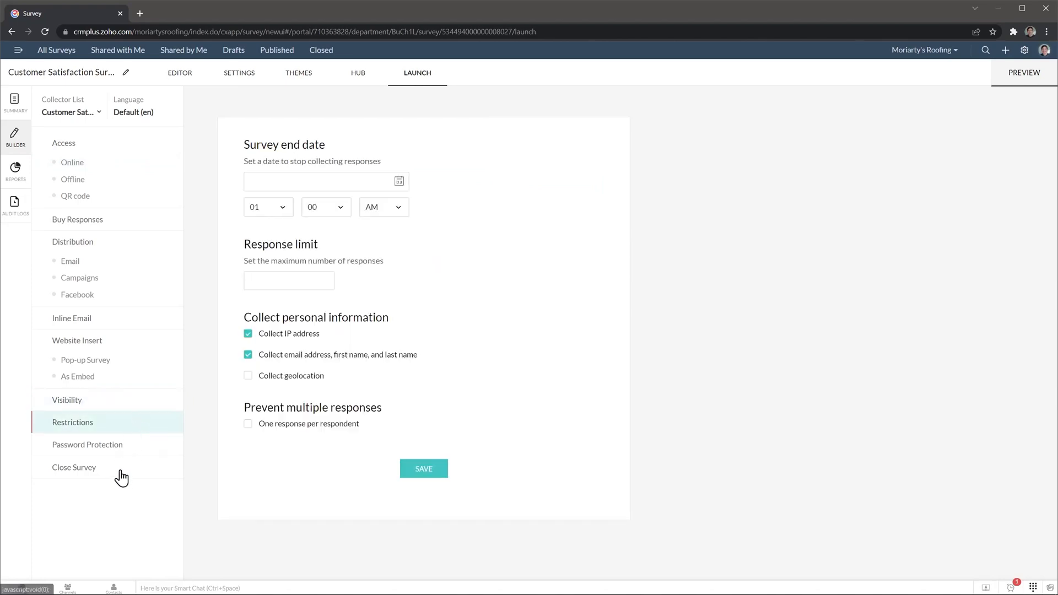
pyautogui.click(75, 466)
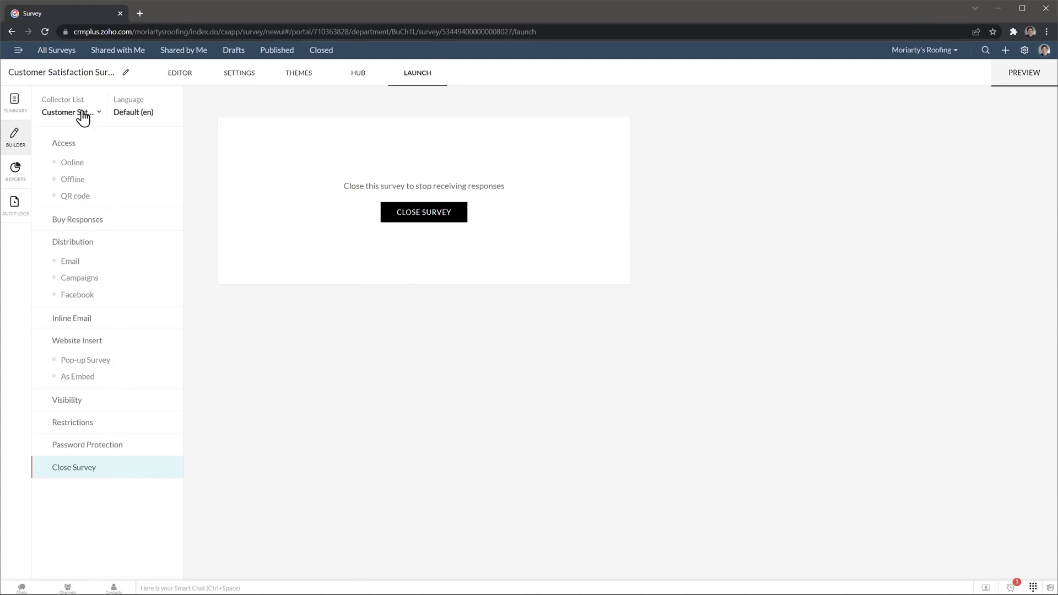
# Step: Open the Customer Satisfaction Survey's public form in a new tab, then return to All Surveys
pyautogui.click(56, 49)
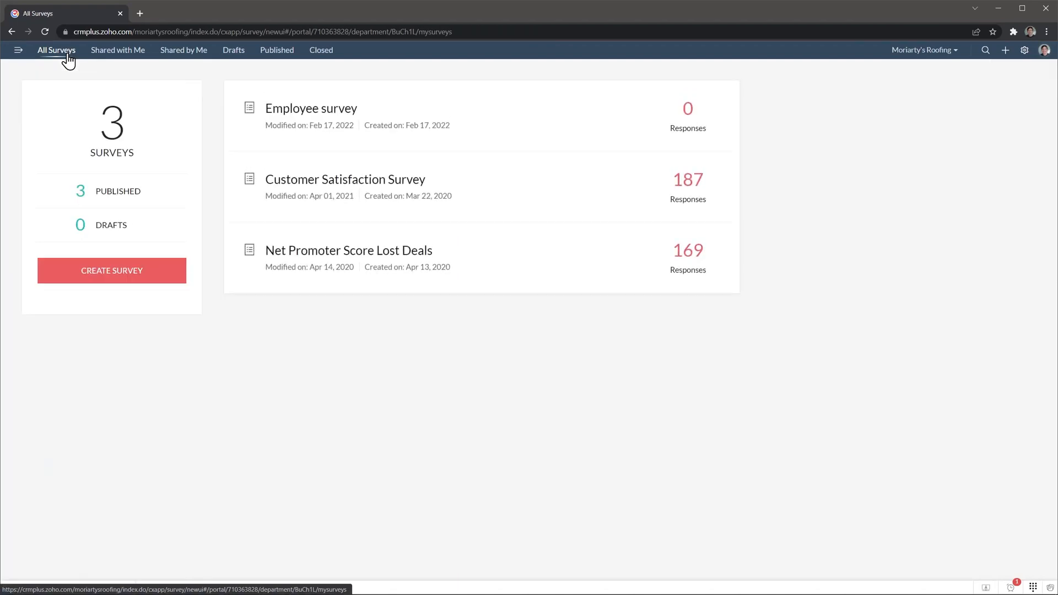
pyautogui.moveTo(515, 193)
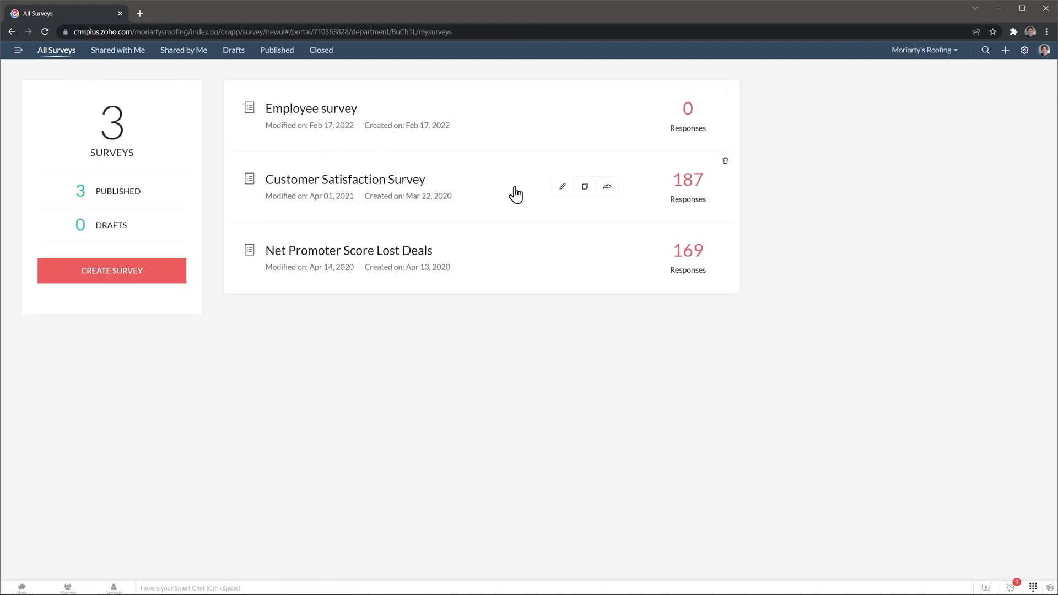
pyautogui.click(606, 186)
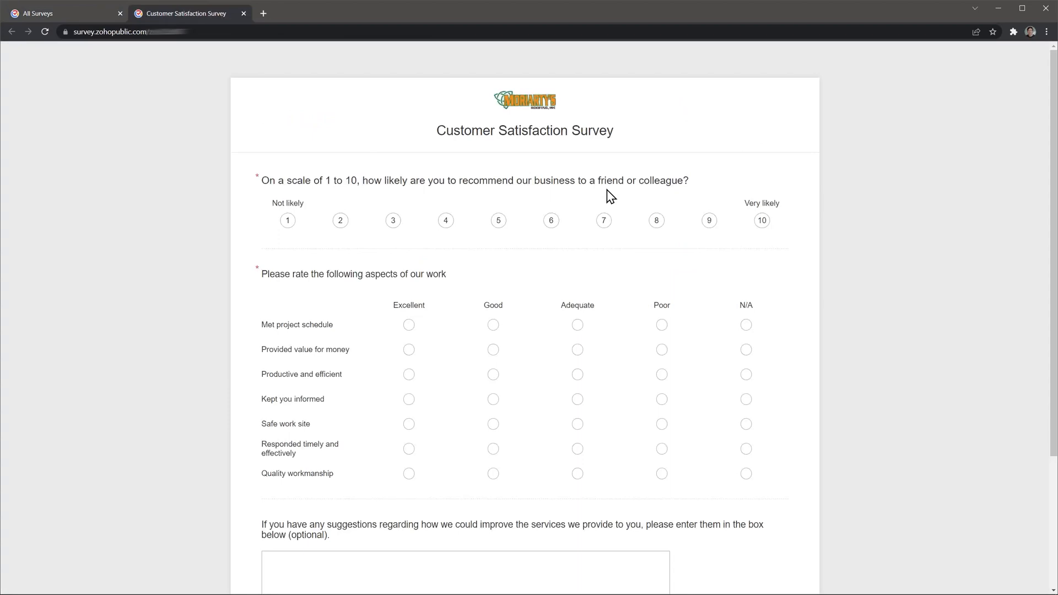
pyautogui.click(60, 13)
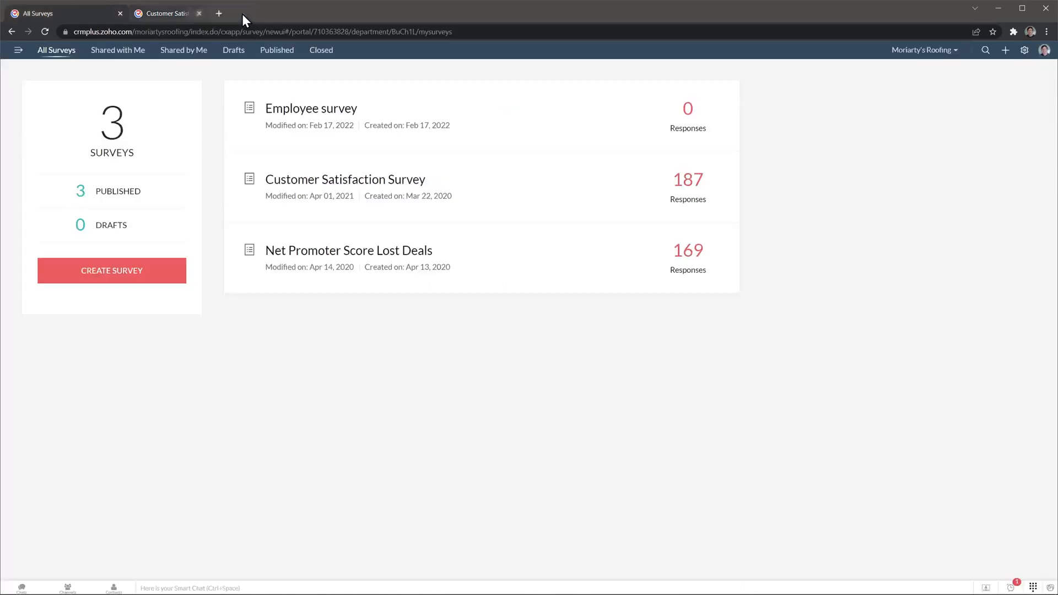
# Step: Close the public tab and tour Setup: Domain Authentication, Apps and Services, Portal Information, Audit Logs
pyautogui.click(199, 13)
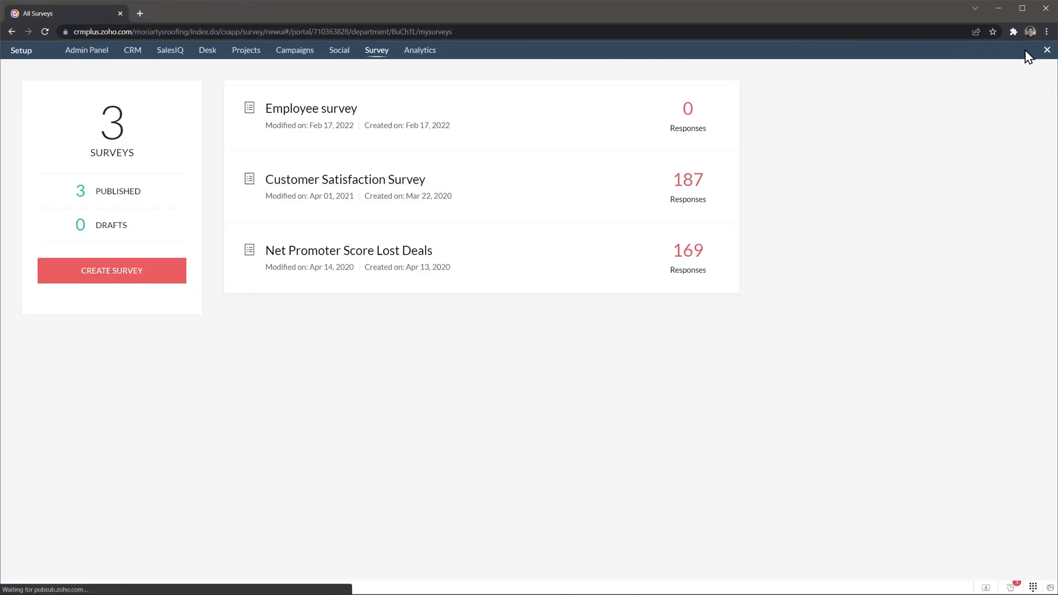
pyautogui.click(21, 50)
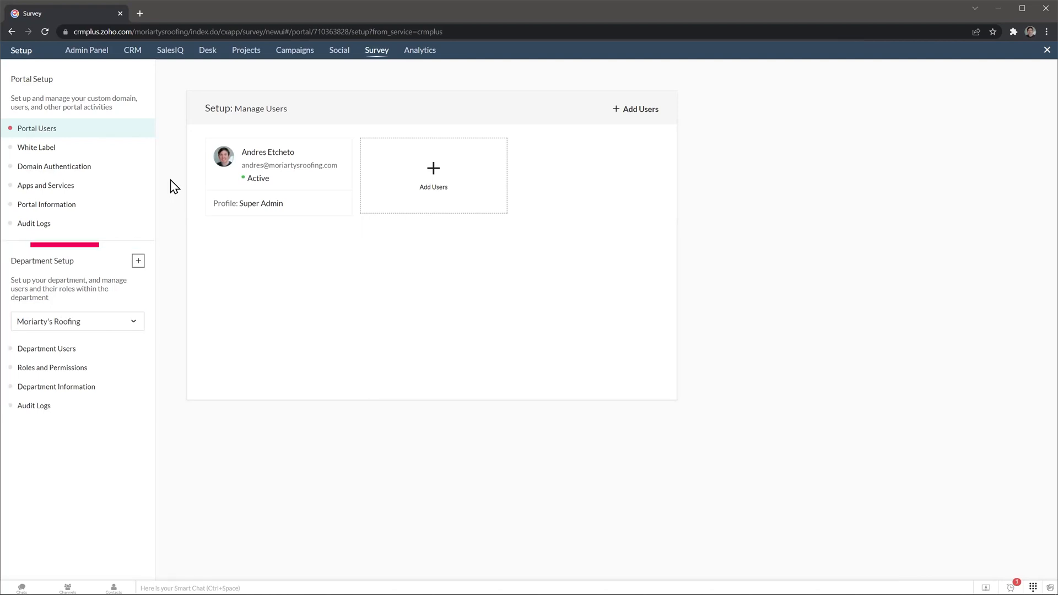
pyautogui.moveTo(103, 160)
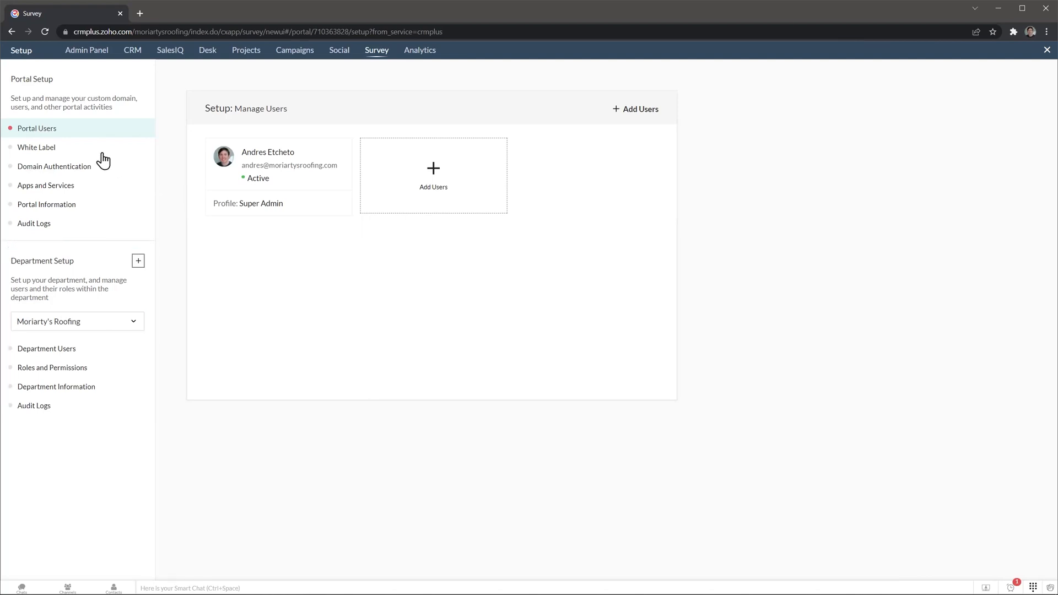
pyautogui.click(54, 166)
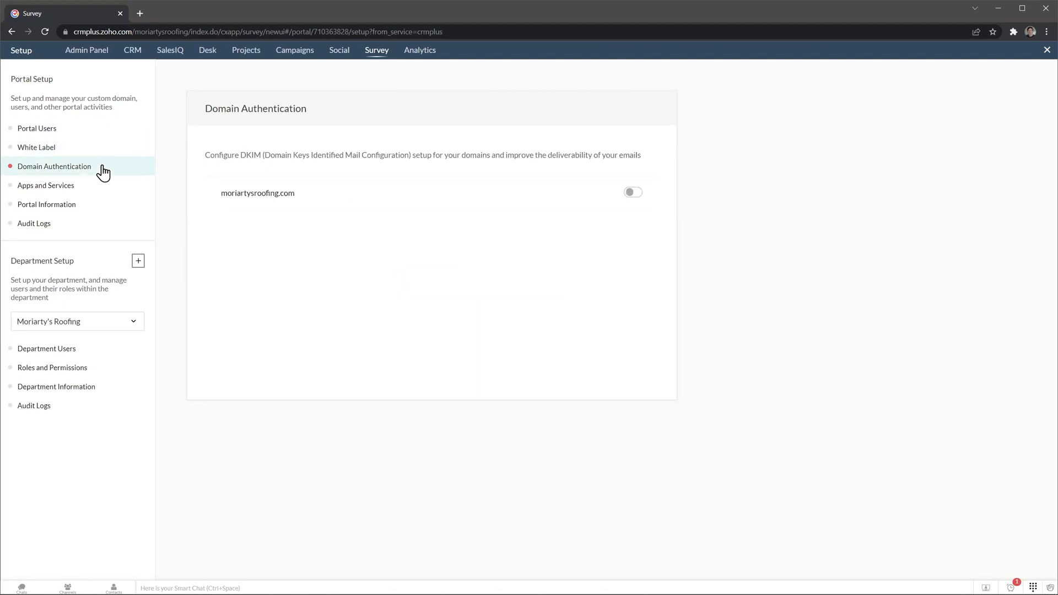
pyautogui.click(45, 185)
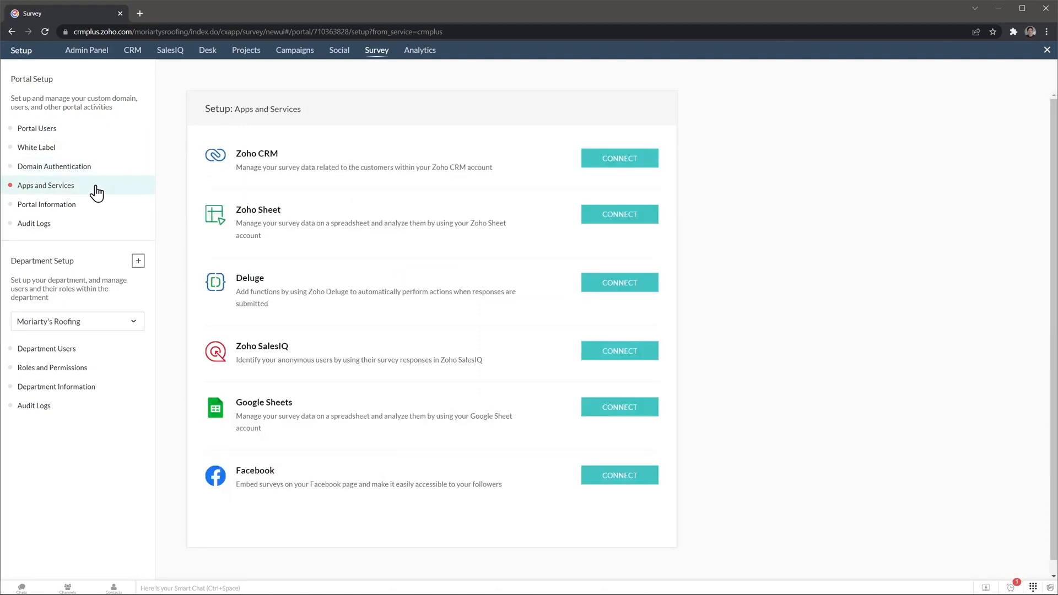
pyautogui.click(618, 158)
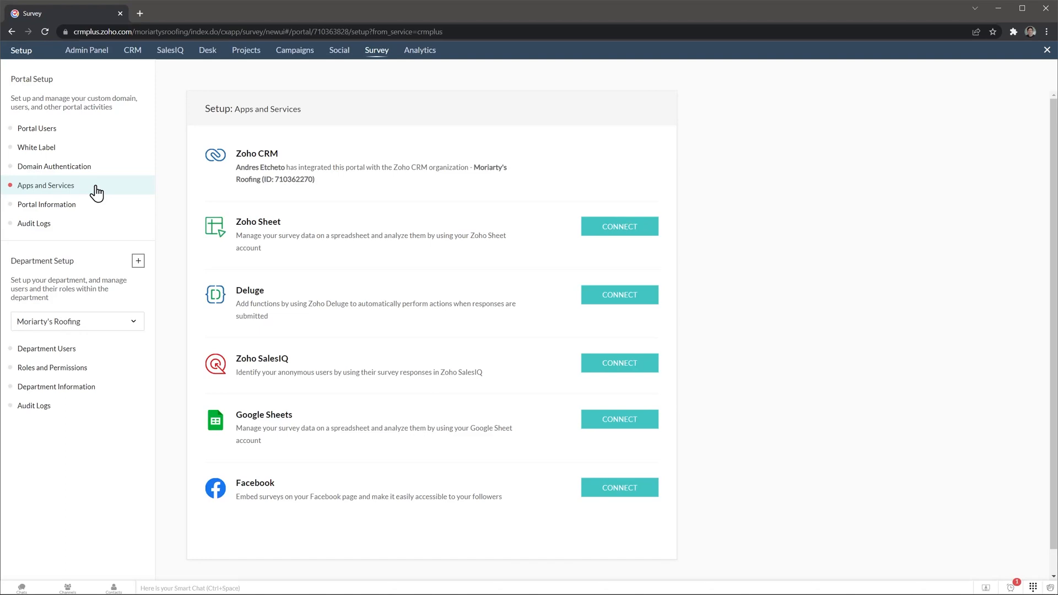
pyautogui.click(47, 204)
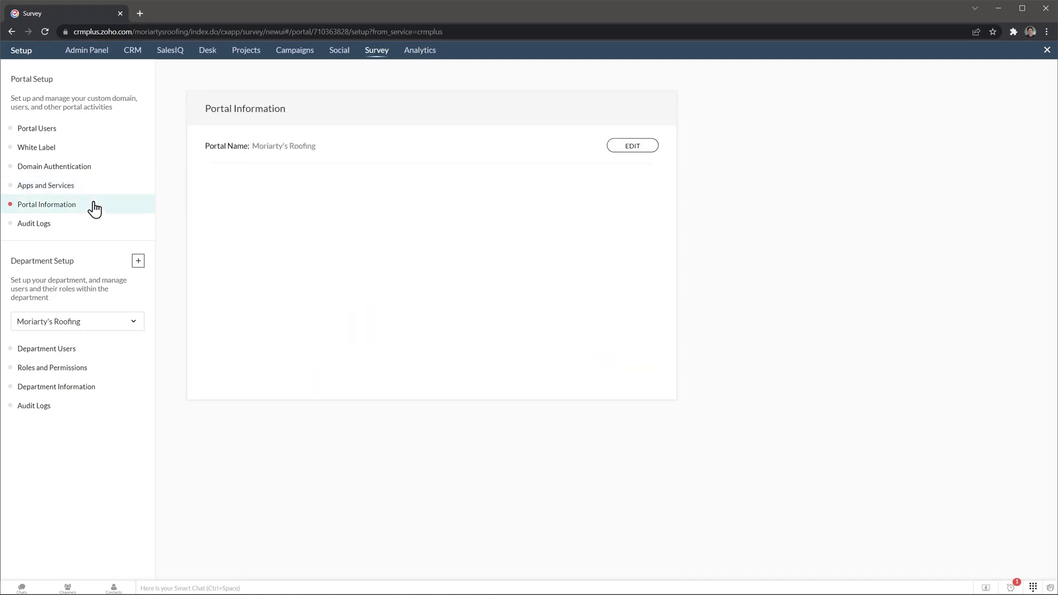
pyautogui.moveTo(86, 226)
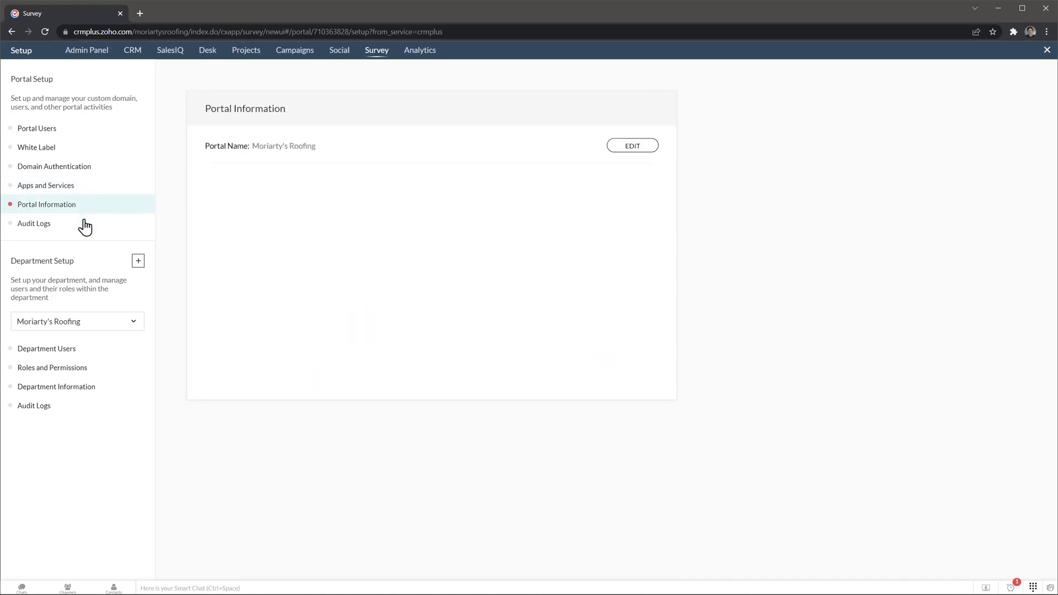
pyautogui.click(34, 223)
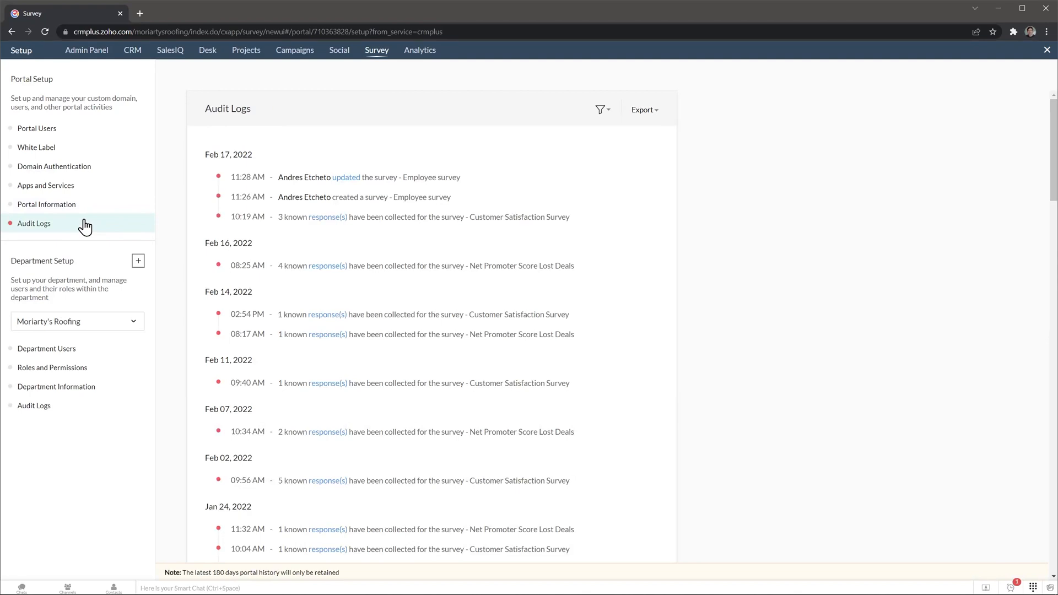